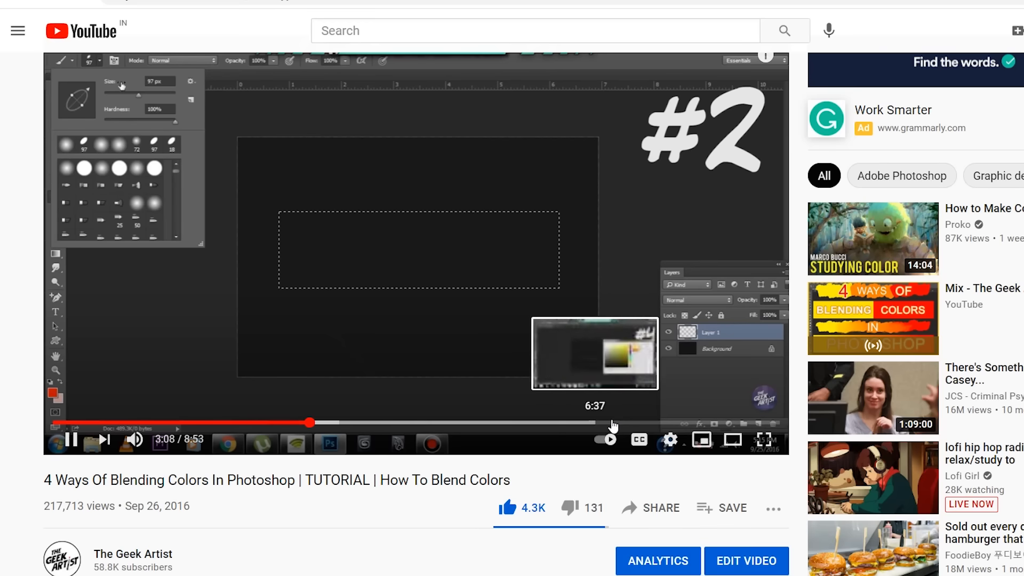
{"action": "mouse_move", "coordinate": [733, 430]}
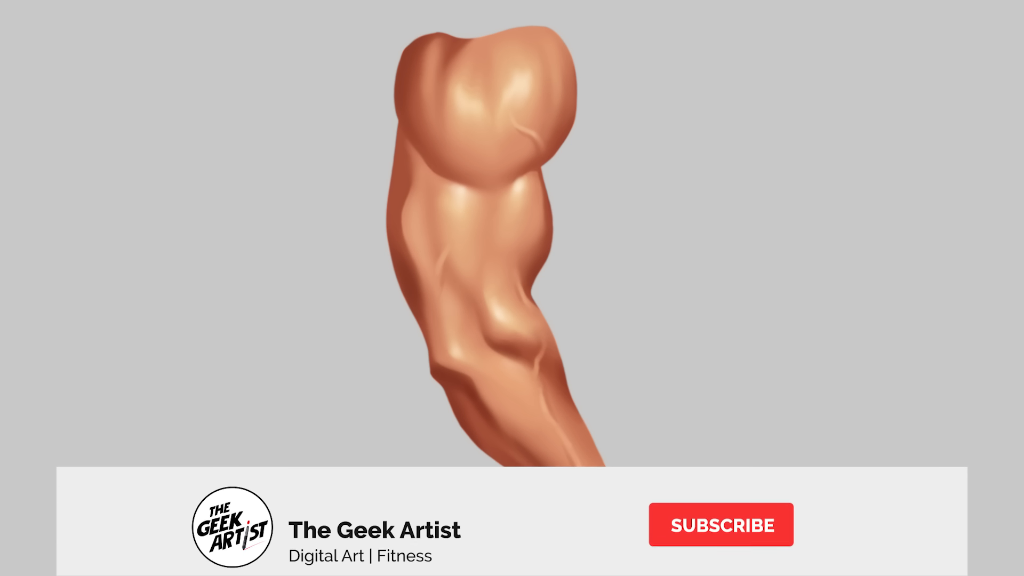
- Sketch an arrow marking the blend direction across swatch 1
{"action": "left_click", "coordinate": [720, 525]}
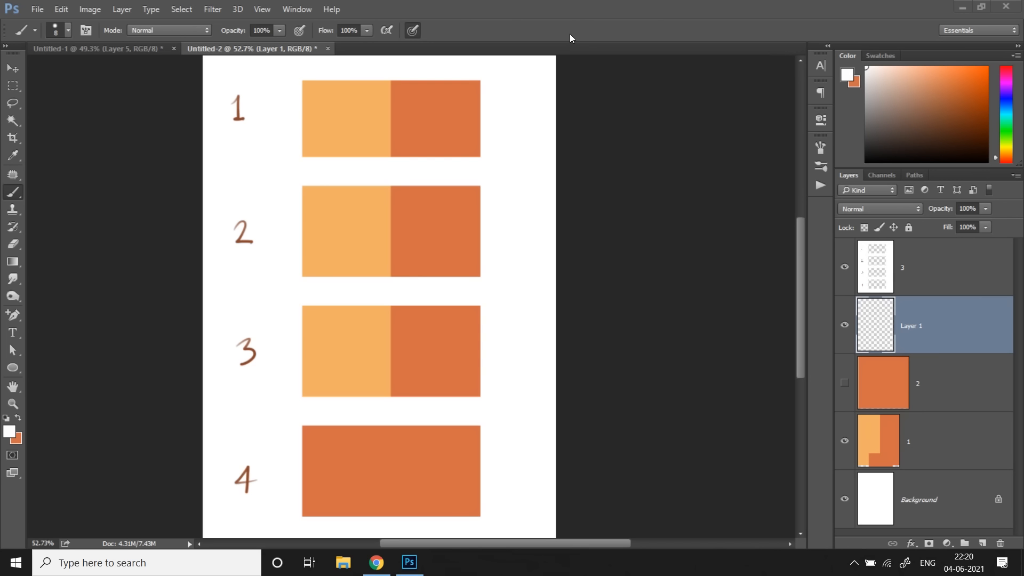
{"action": "mouse_move", "coordinate": [632, 180]}
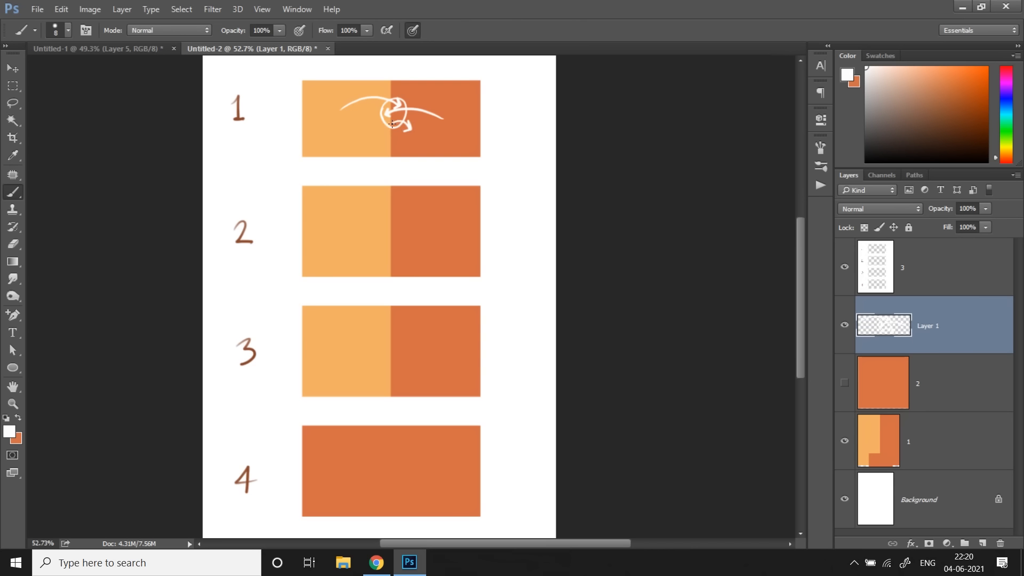
{"action": "left_click_drag", "start_coordinate": [391, 124], "coordinate": [405, 141]}
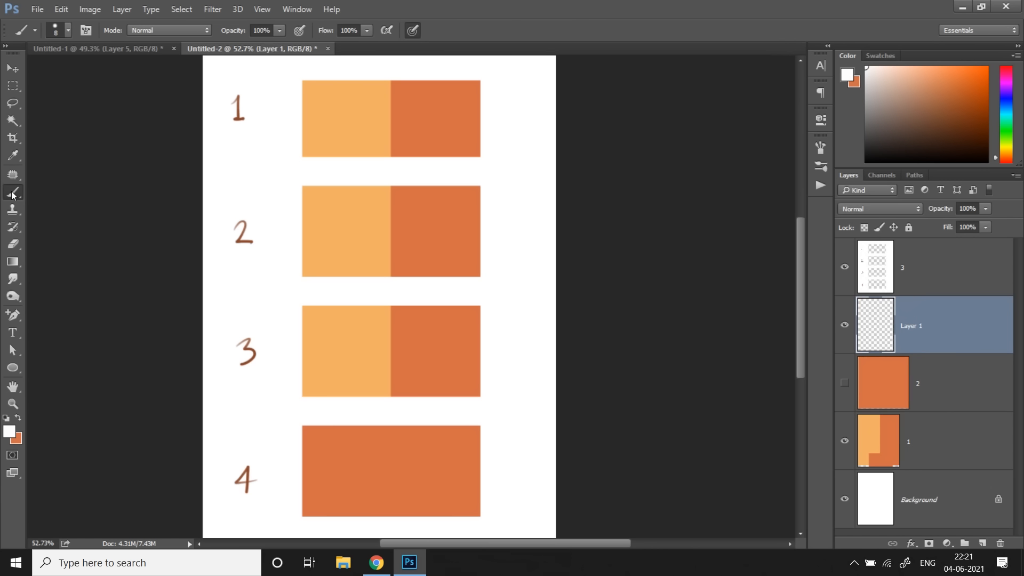
- Brush soft 21% opacity strokes over swatch 1, alternating the two oranges into a smooth gradient
{"action": "left_click", "coordinate": [67, 30]}
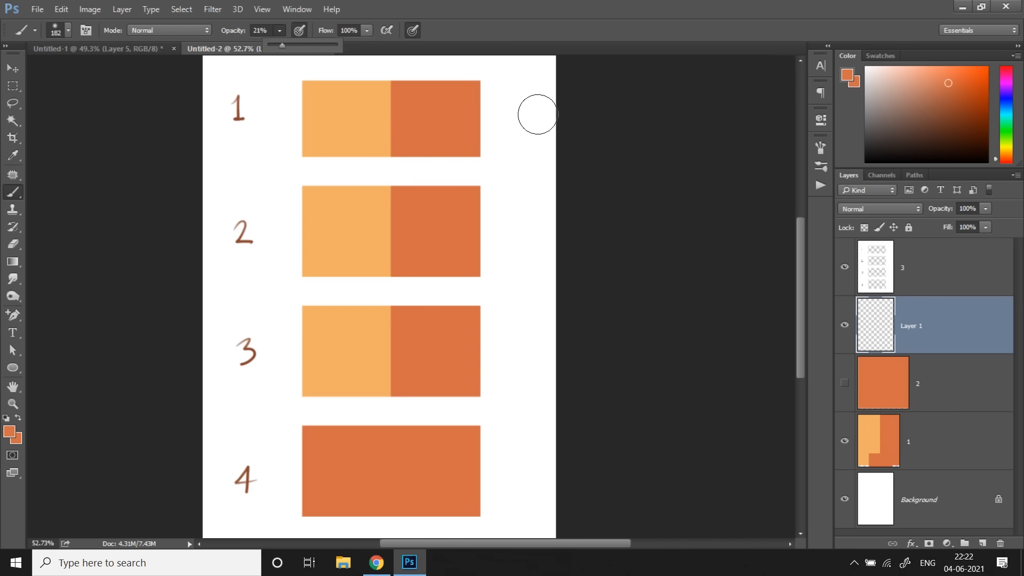
{"action": "mouse_move", "coordinate": [355, 82]}
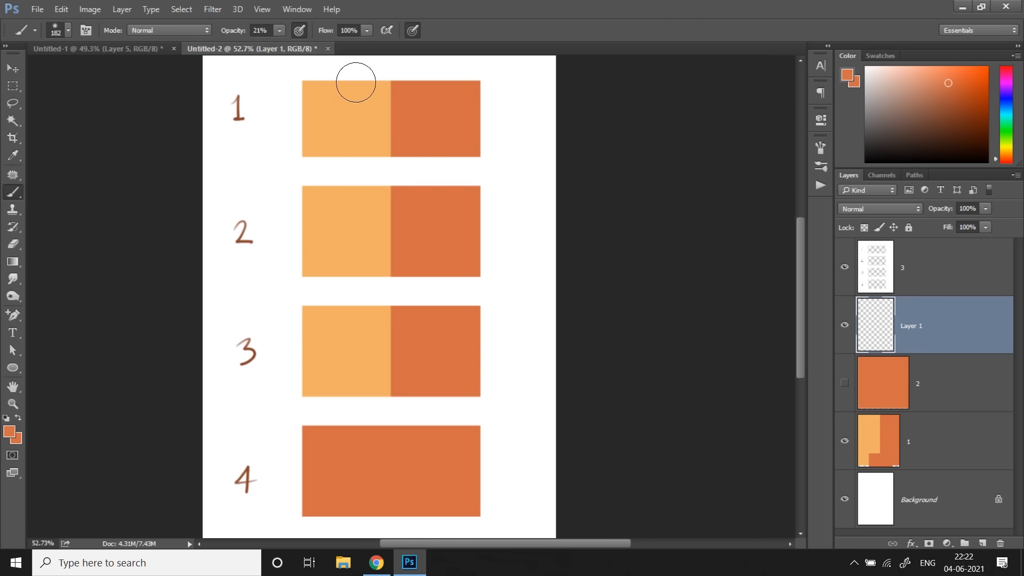
{"action": "key", "text": "alt"}
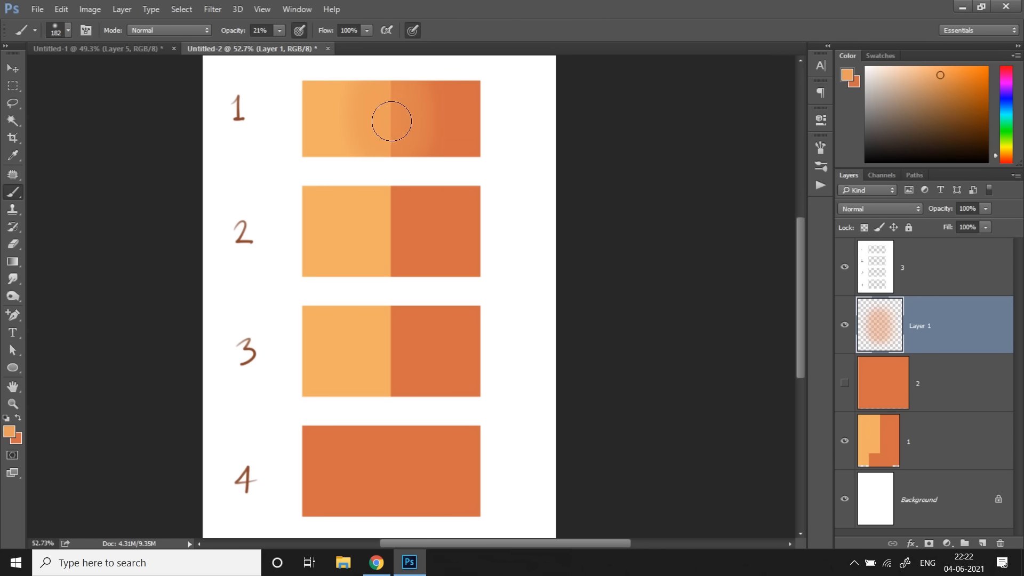
{"action": "mouse_move", "coordinate": [385, 121]}
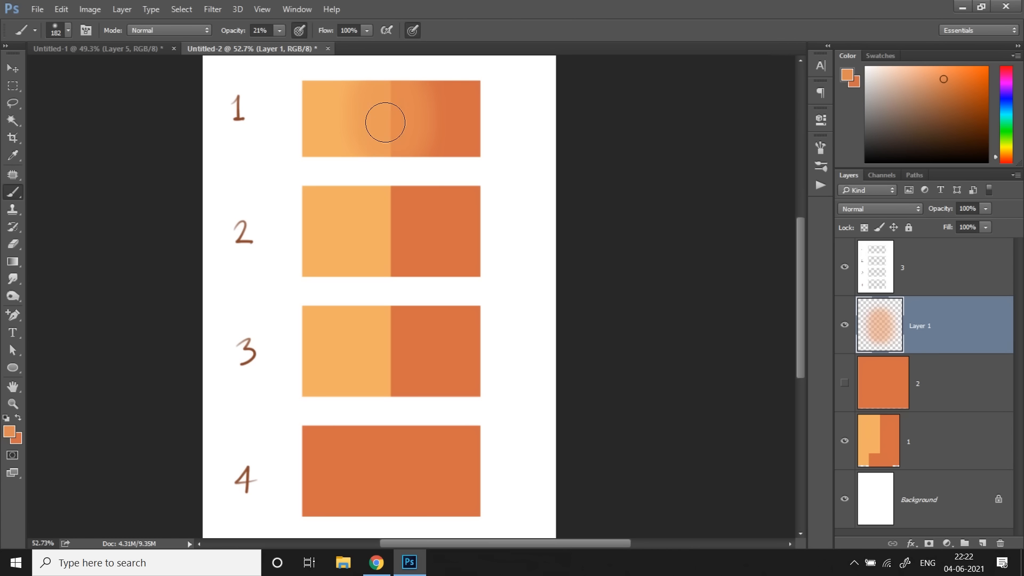
{"action": "key", "text": "alt"}
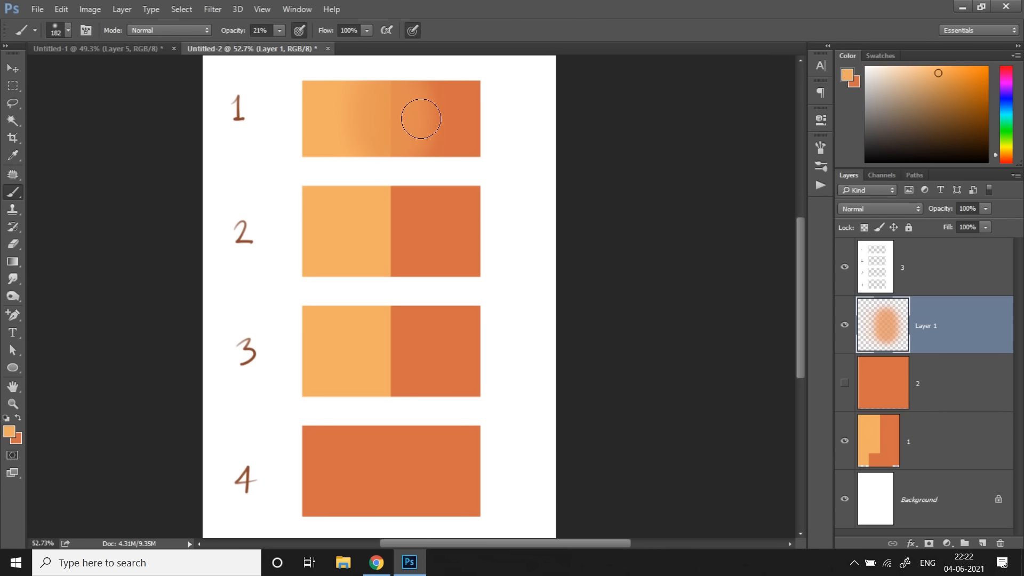
{"action": "key", "text": "alt"}
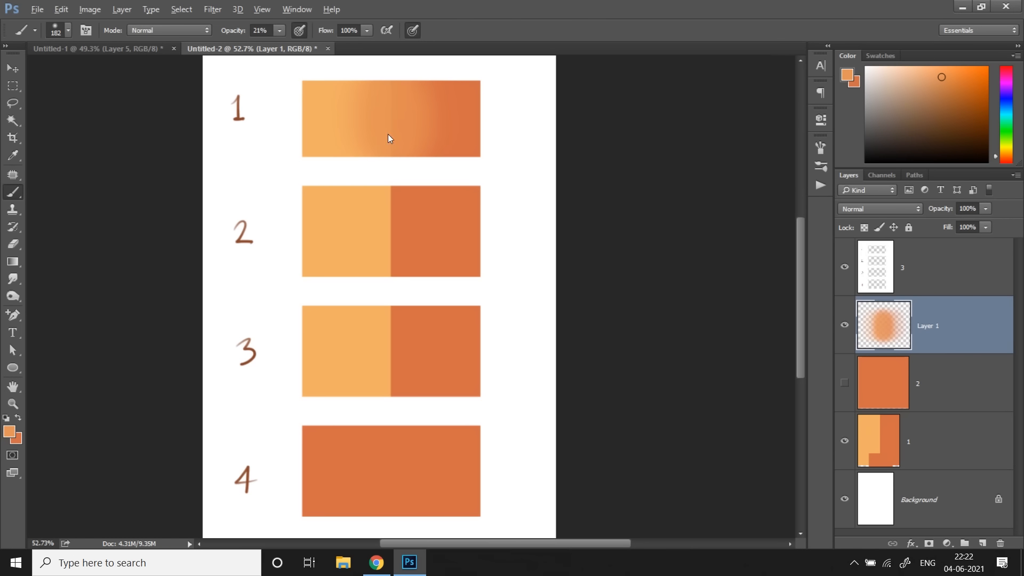
{"action": "key", "text": "alt"}
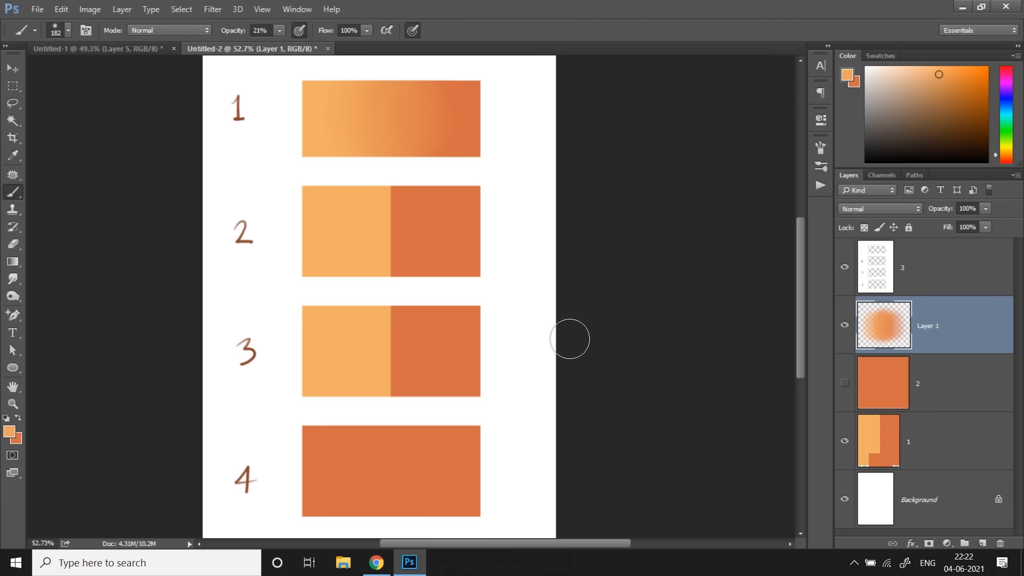
{"action": "mouse_move", "coordinate": [867, 304]}
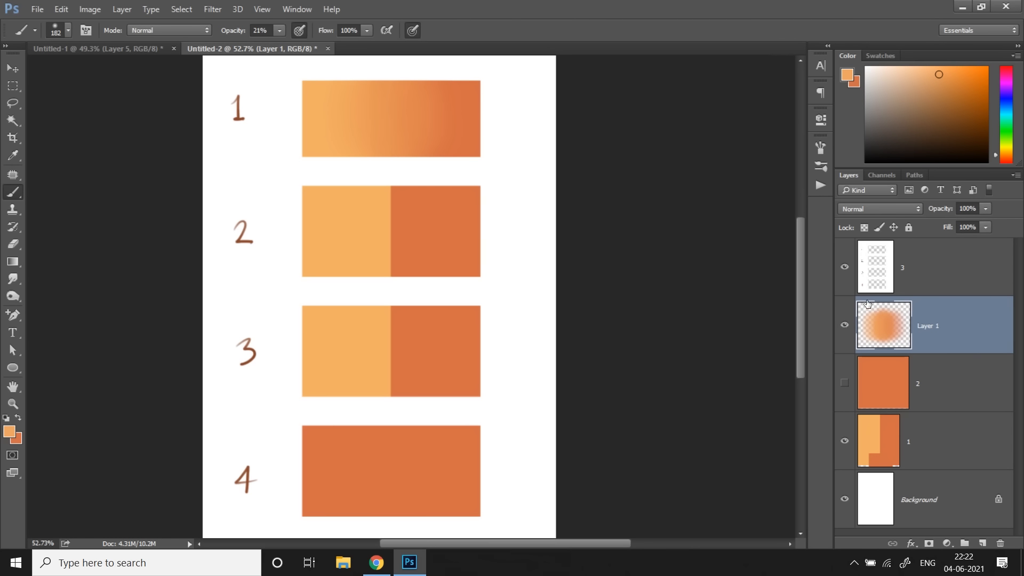
- Smudge swatch 2's hard edge on layer 1 into a soft light-to-dark orange transition
{"action": "left_click", "coordinate": [934, 441]}
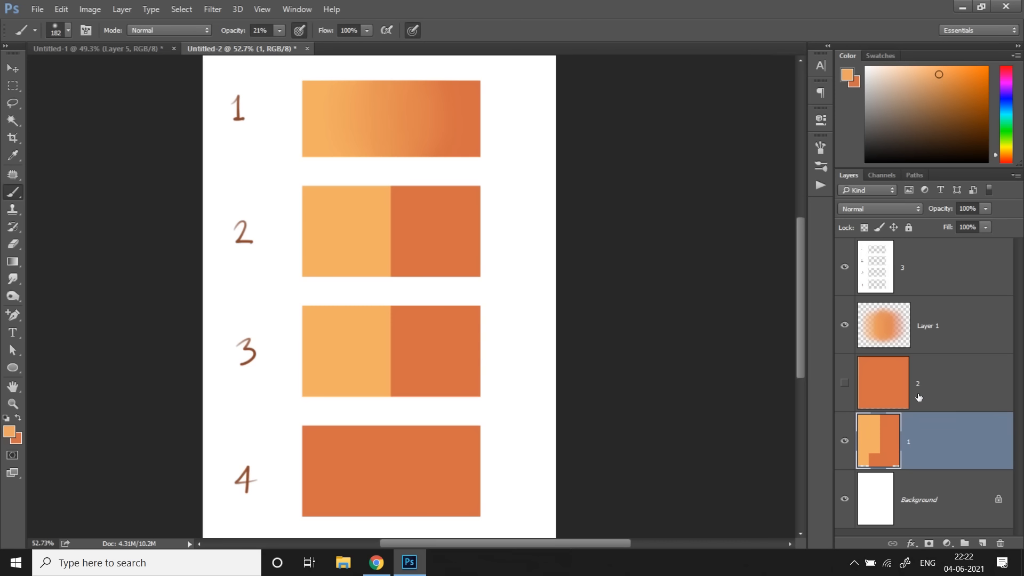
{"action": "mouse_move", "coordinate": [83, 462]}
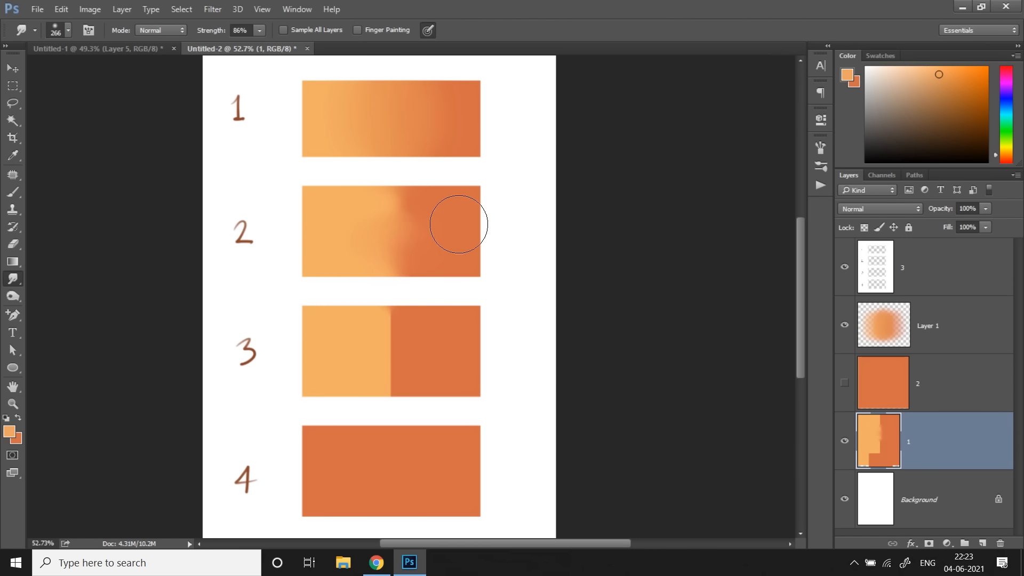
{"action": "left_click", "coordinate": [927, 325]}
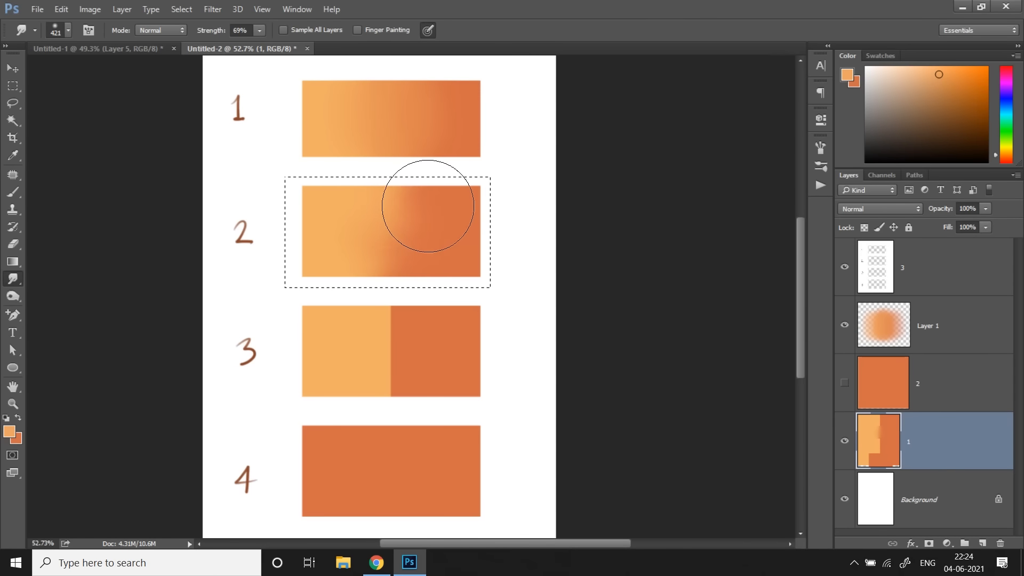
{"action": "mouse_move", "coordinate": [387, 246]}
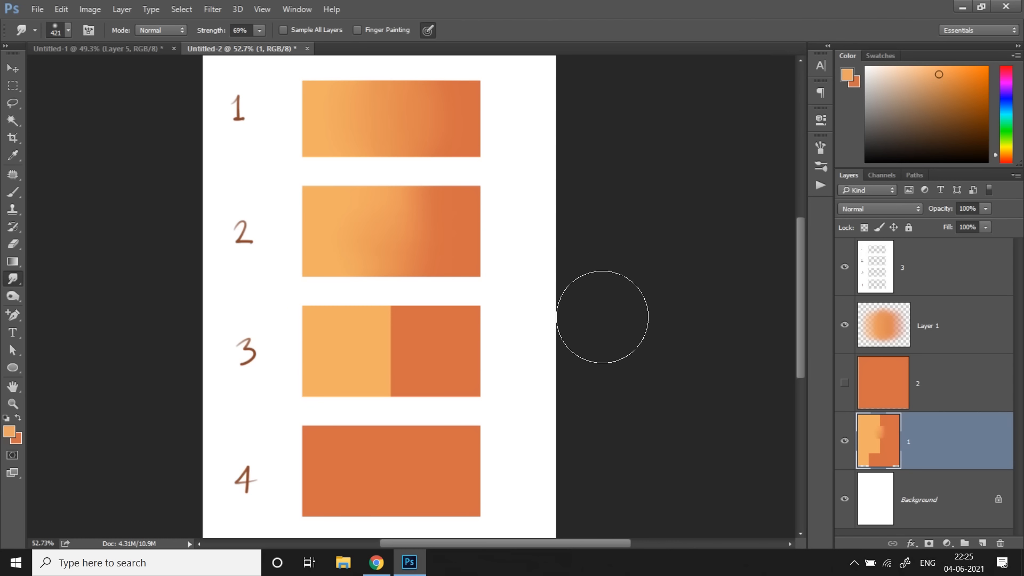
{"action": "mouse_move", "coordinate": [918, 379]}
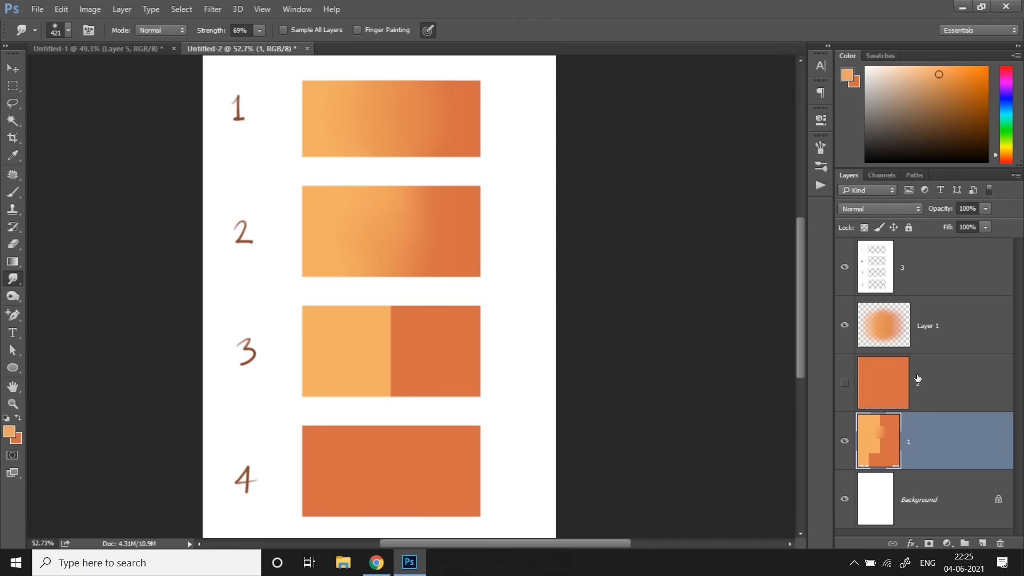
- Blend swatch 3's colours together with the Mixer Brush
{"action": "left_click", "coordinate": [13, 85]}
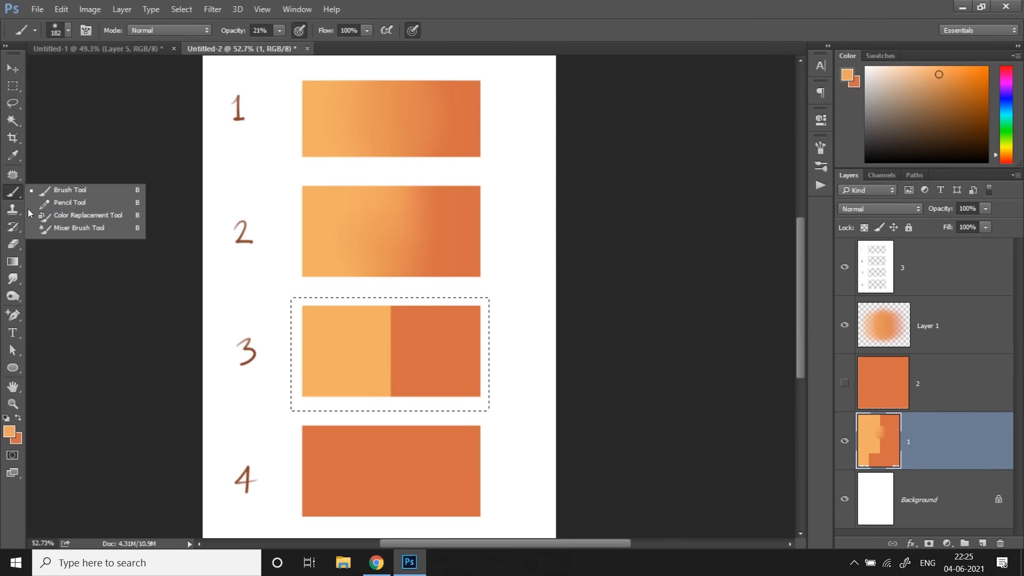
{"action": "left_click", "coordinate": [78, 227]}
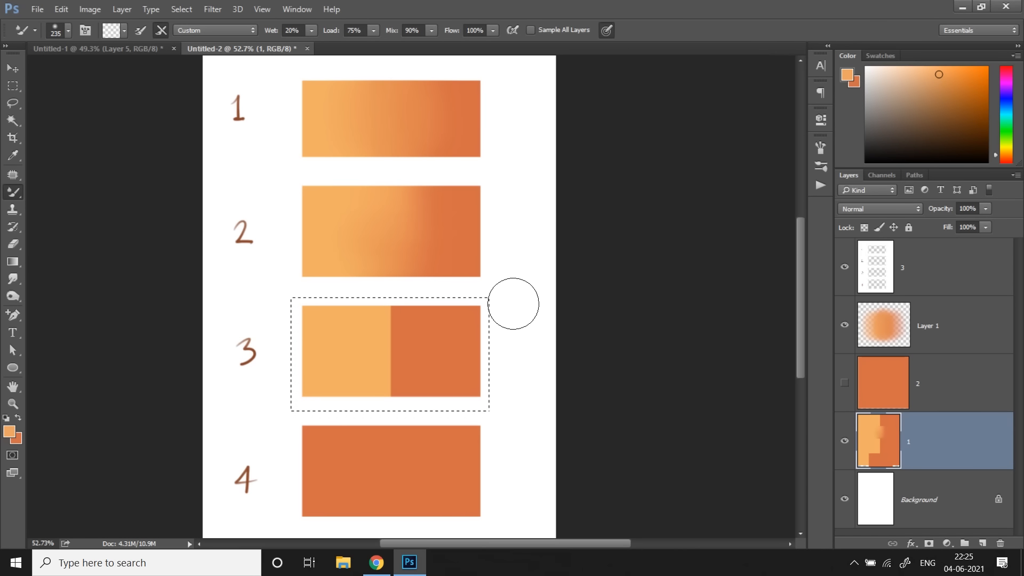
{"action": "mouse_move", "coordinate": [206, 153]}
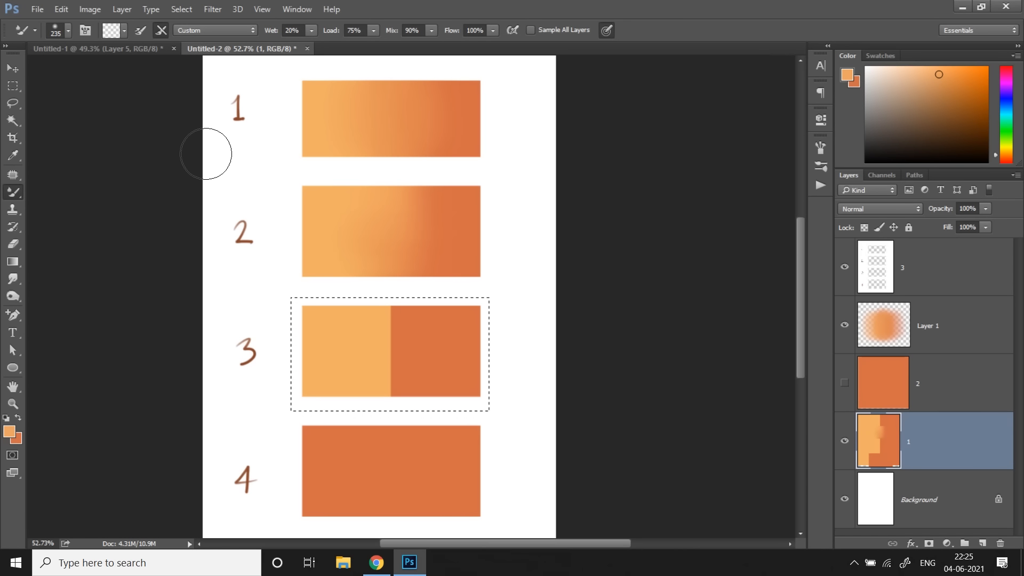
{"action": "left_click", "coordinate": [67, 29]}
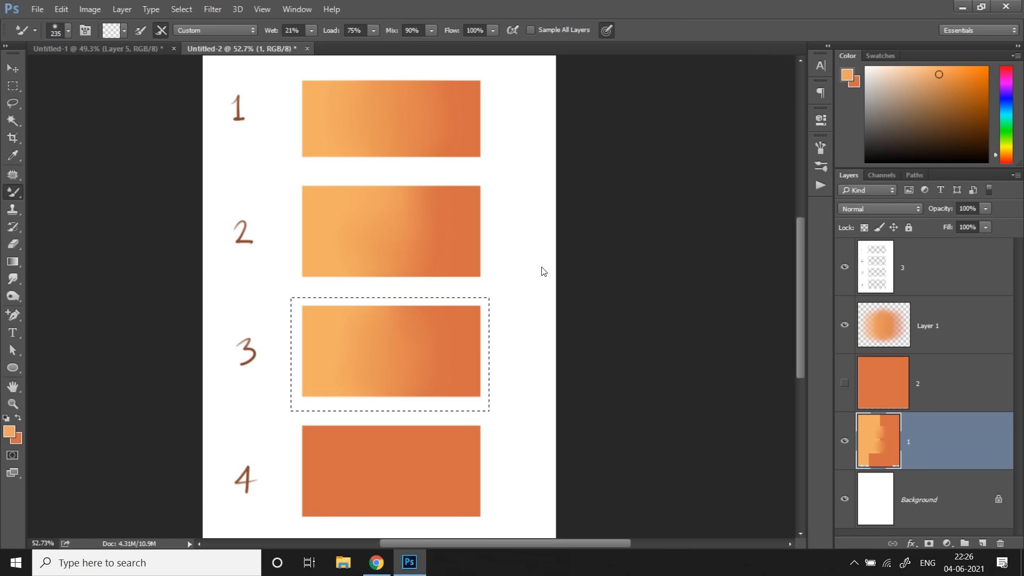
{"action": "mouse_move", "coordinate": [478, 267]}
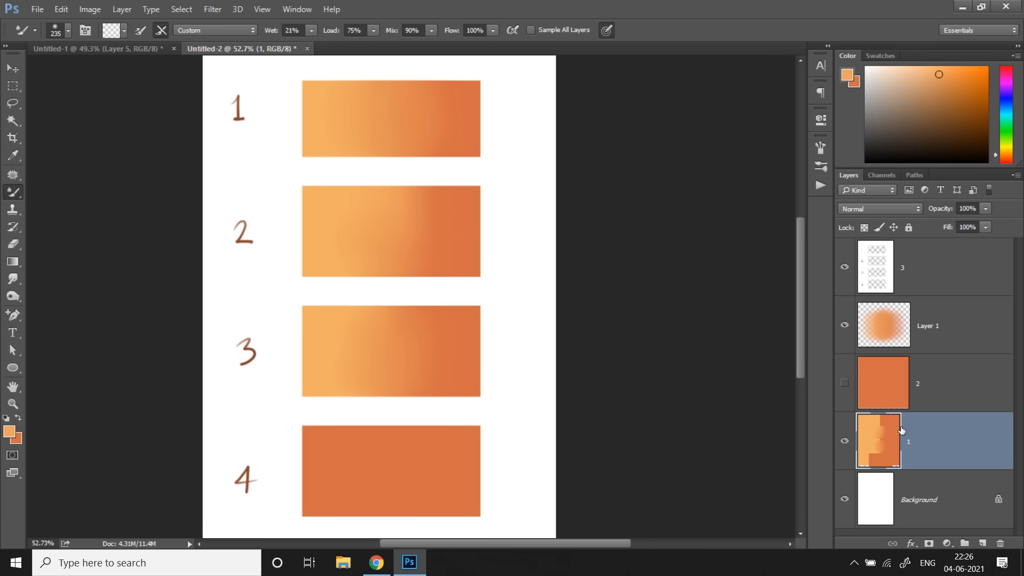
{"action": "mouse_move", "coordinate": [855, 390]}
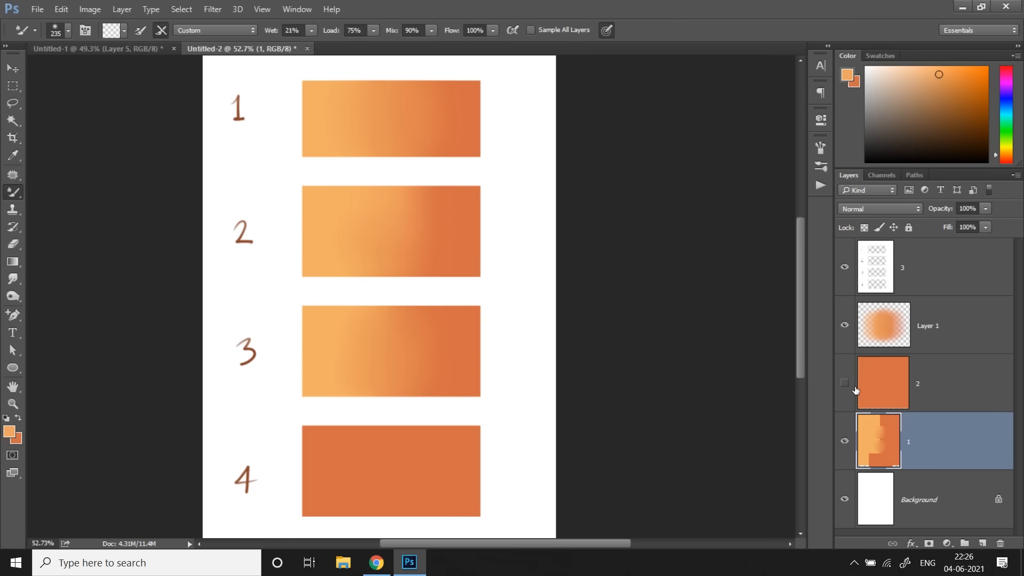
{"action": "mouse_move", "coordinate": [862, 386]}
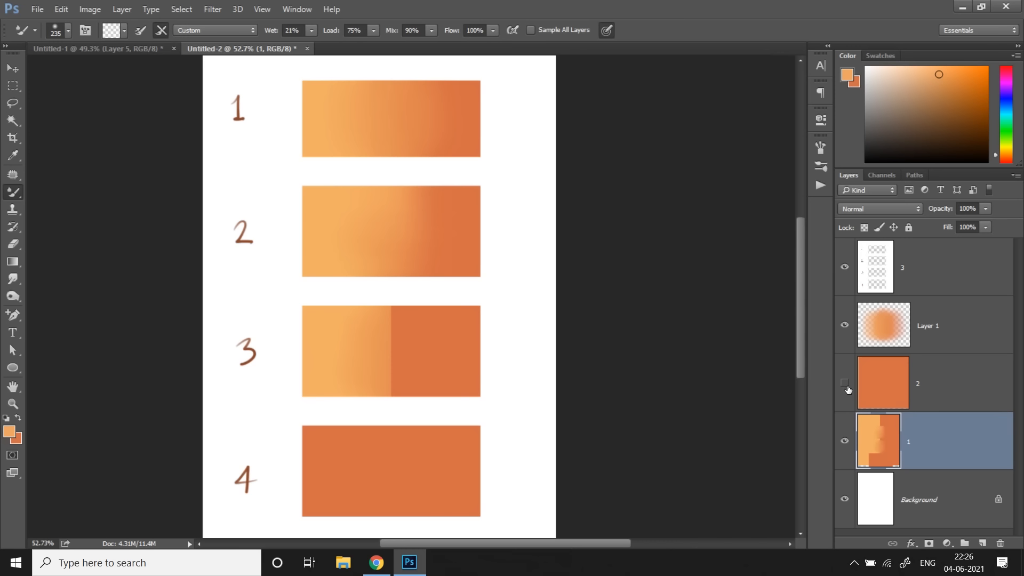
- Hide layer 2 to reveal the blended swatch 3 and make Layer 1 active
{"action": "left_click", "coordinate": [845, 382]}
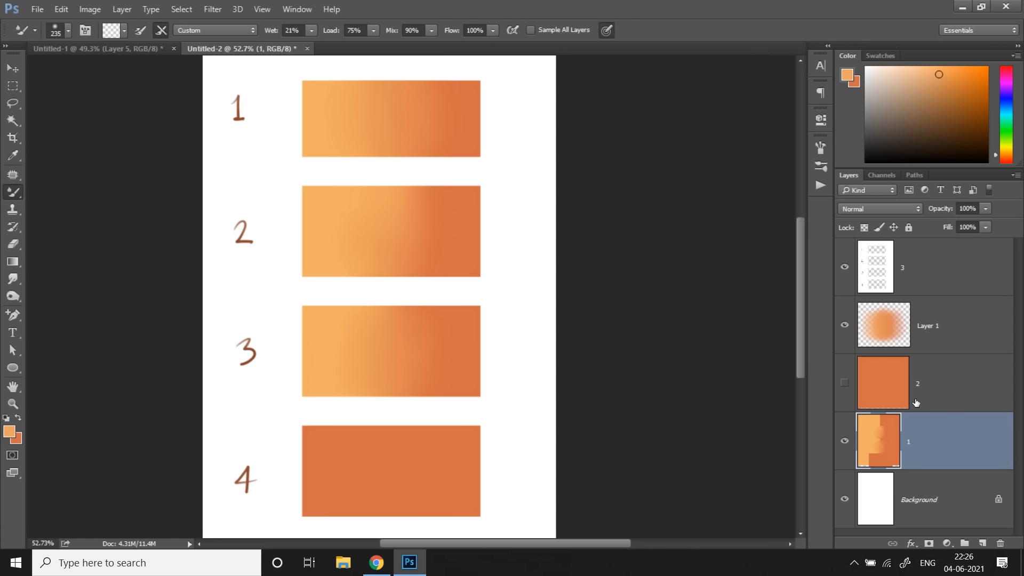
{"action": "mouse_move", "coordinate": [924, 345]}
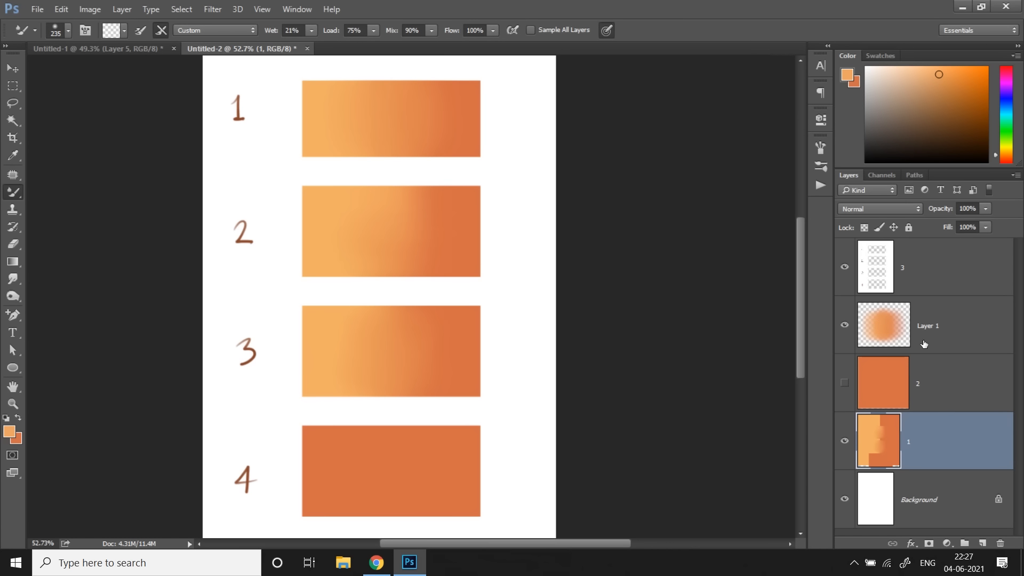
{"action": "left_click", "coordinate": [926, 326]}
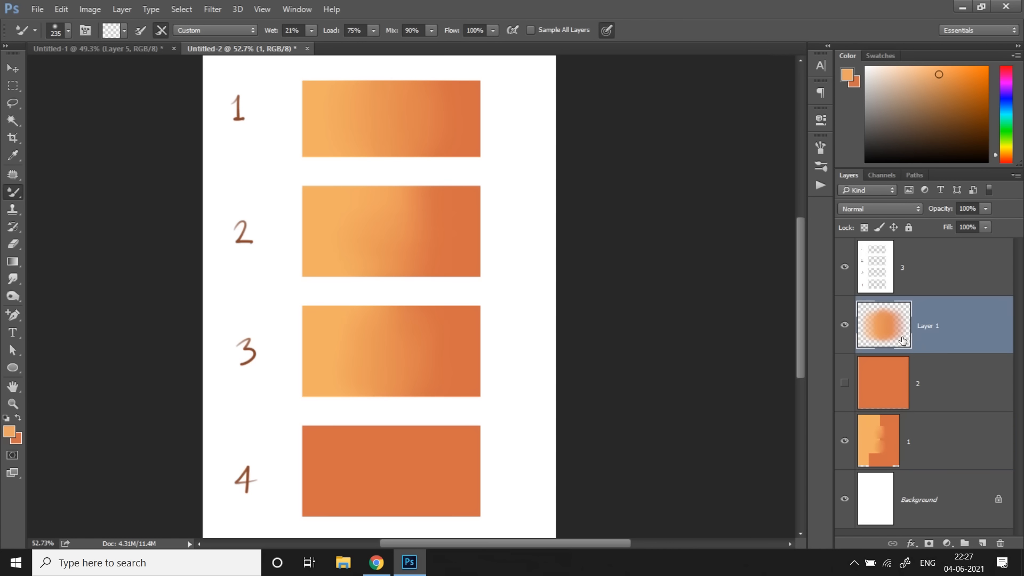
- Paint swatch 4 into a soft light-to-dark orange blend, then zoom out to the whole page
{"action": "left_click", "coordinate": [13, 85]}
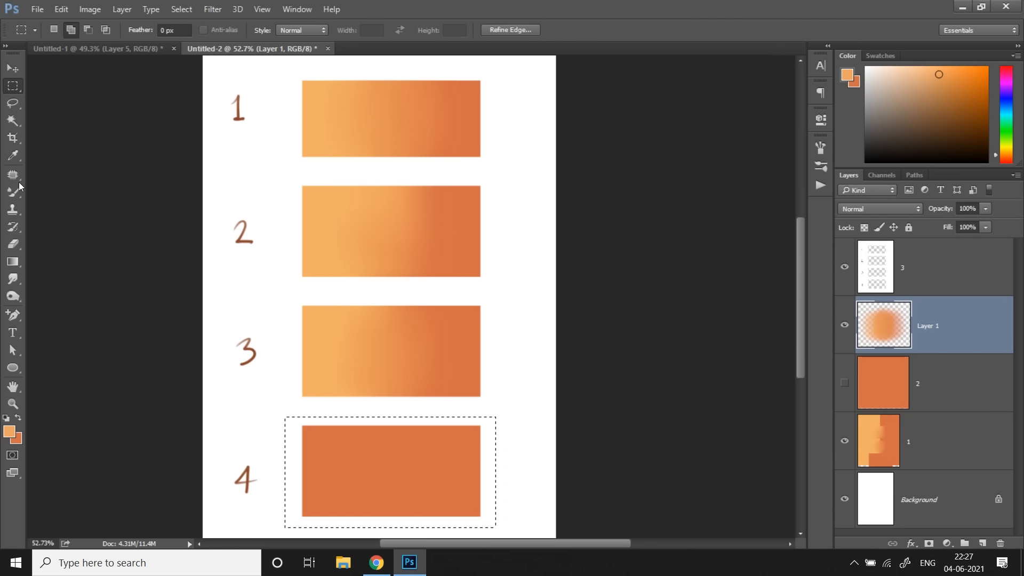
{"action": "left_click", "coordinate": [12, 191]}
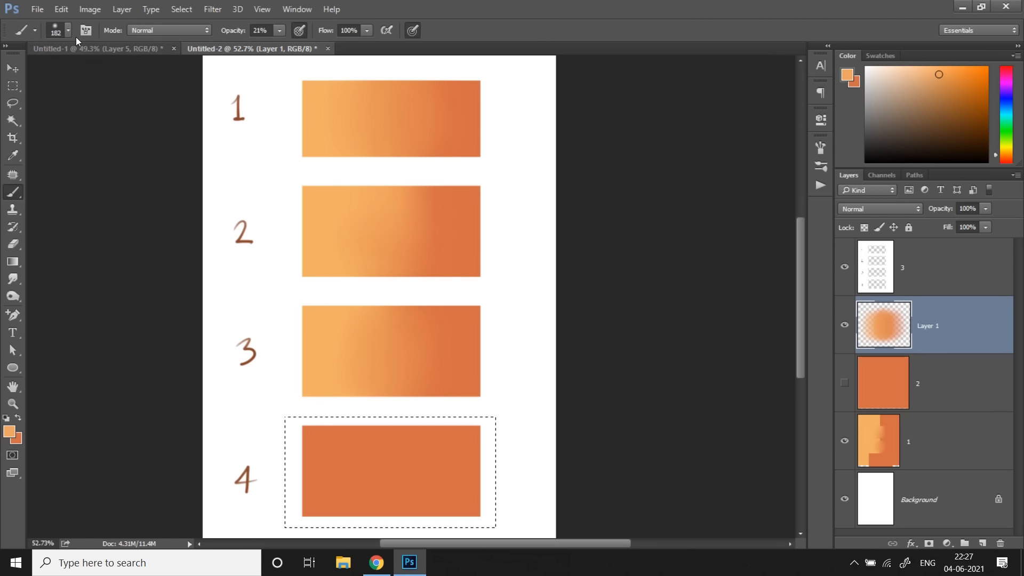
{"action": "left_click", "coordinate": [67, 29]}
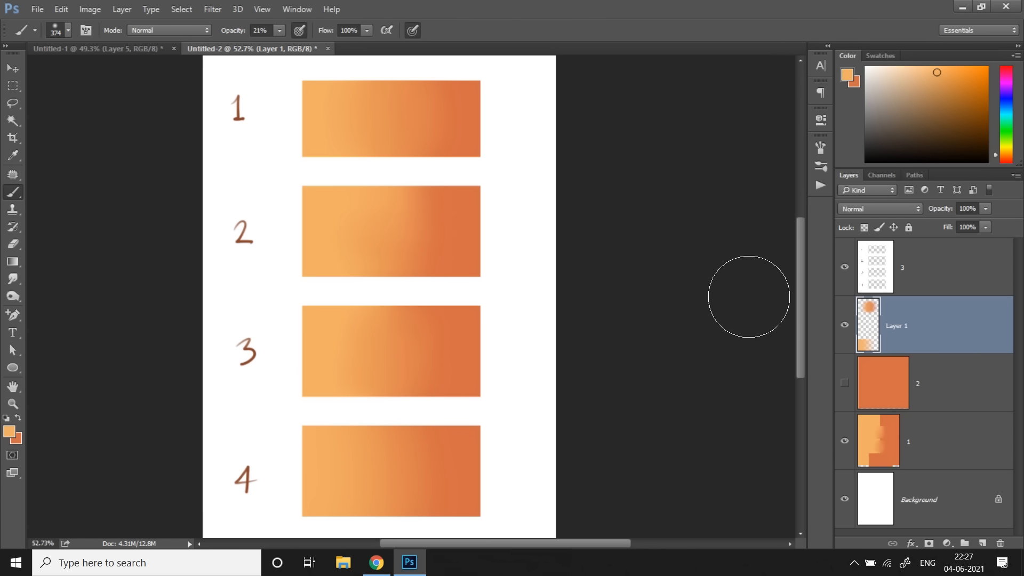
{"action": "left_click", "coordinate": [11, 404]}
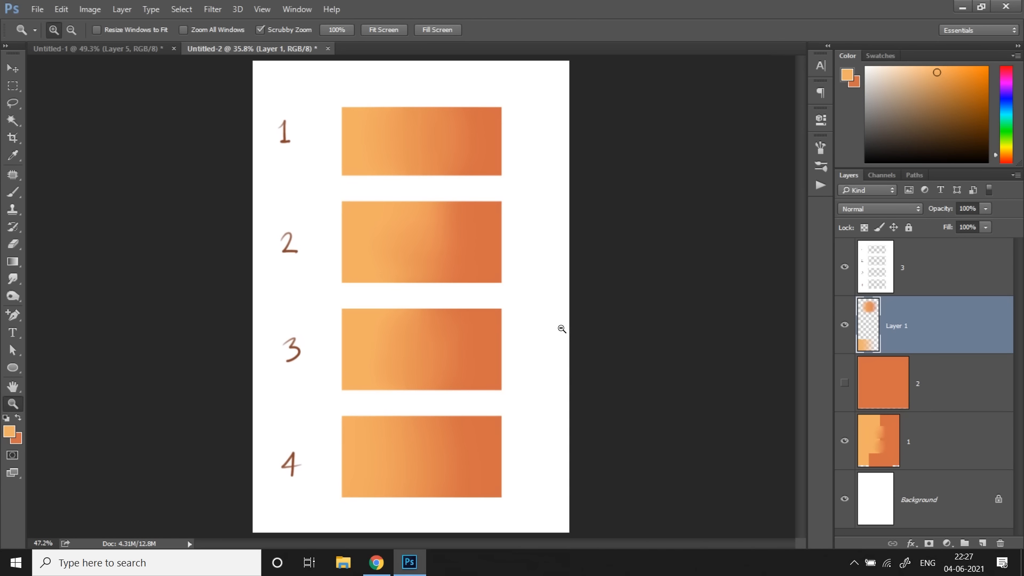
{"action": "left_click", "coordinate": [13, 192]}
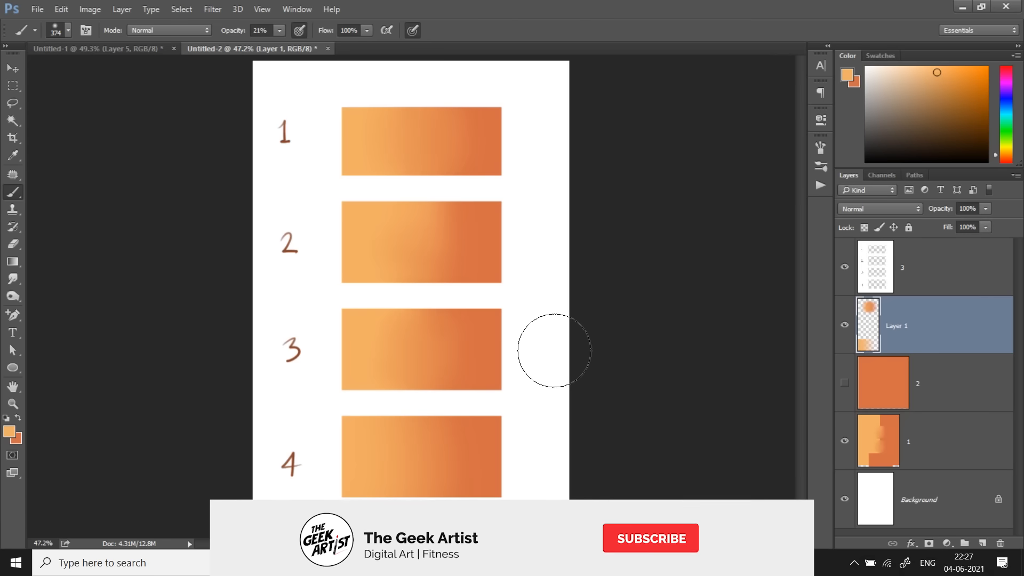
{"action": "left_click", "coordinate": [649, 537]}
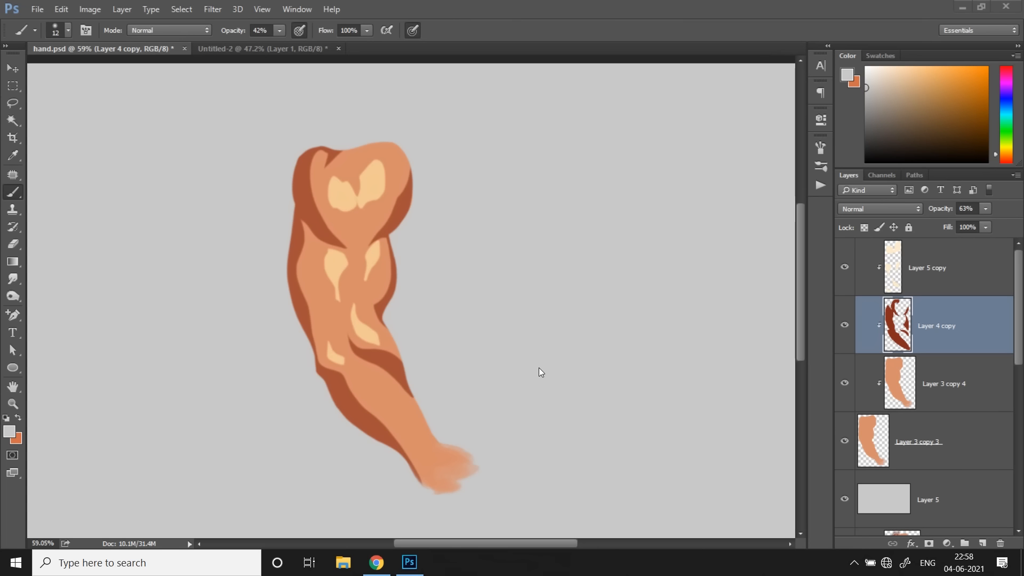
{"action": "mouse_move", "coordinate": [530, 372]}
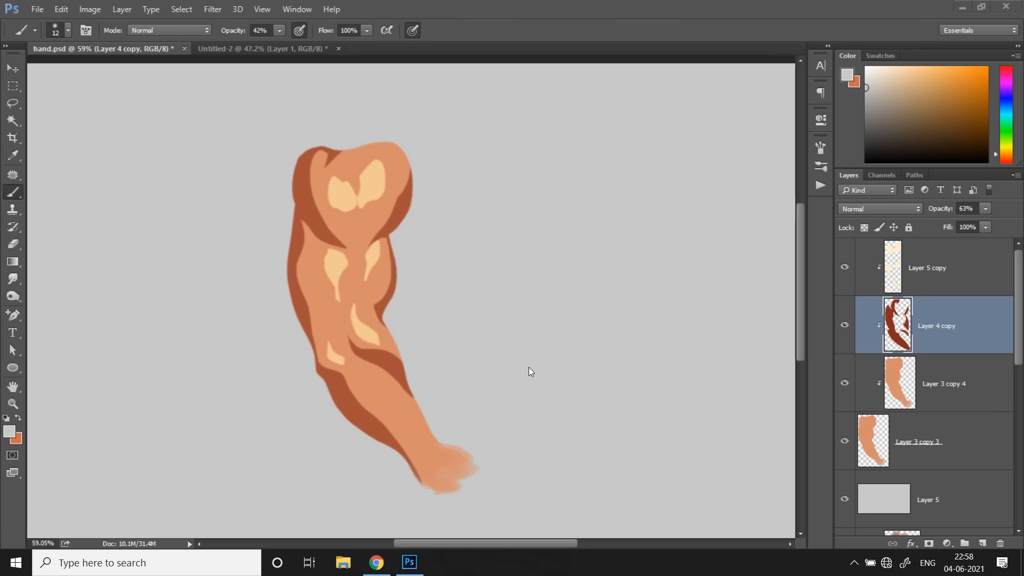
{"action": "mouse_move", "coordinate": [625, 385]}
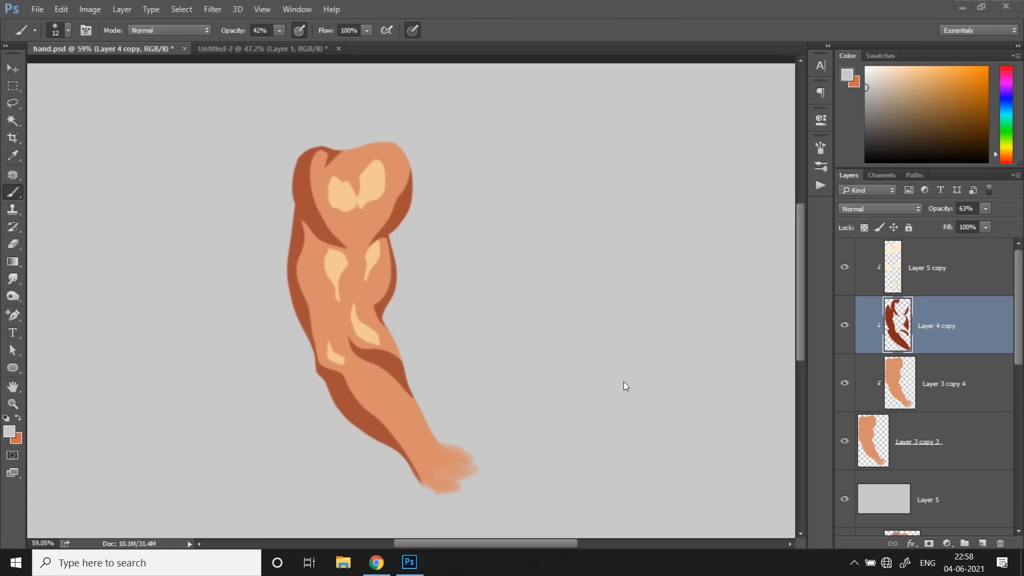
- Choose the Mixer Brush and create a merged clipped copy of the arm as the top layer
{"action": "left_click", "coordinate": [11, 191]}
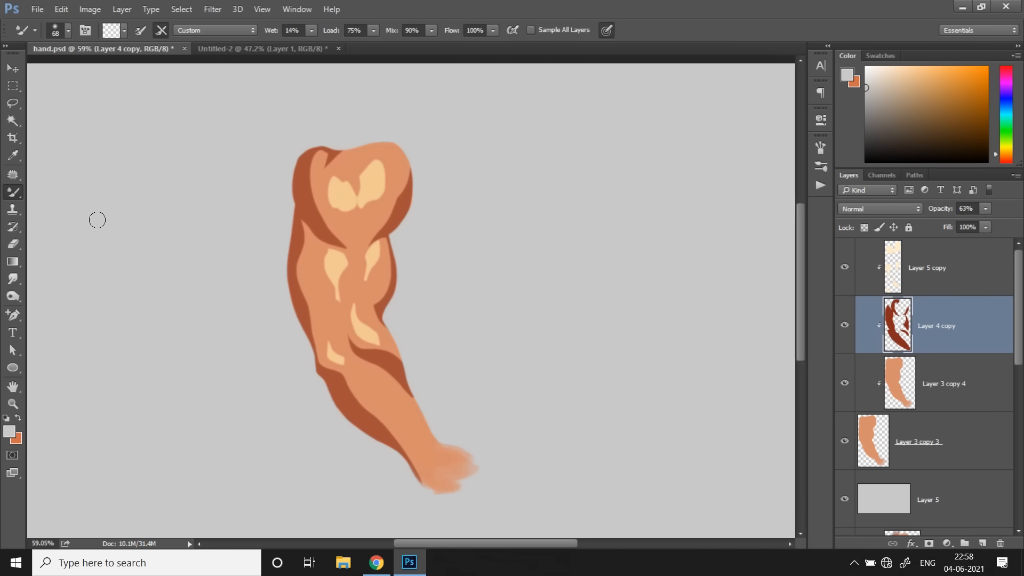
{"action": "mouse_move", "coordinate": [294, 125]}
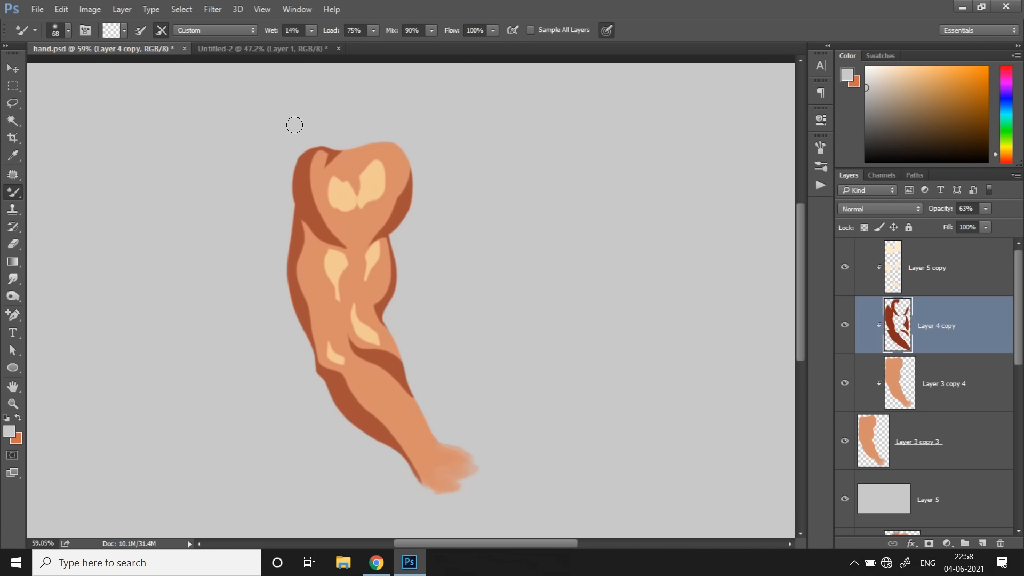
{"action": "mouse_move", "coordinate": [323, 200]}
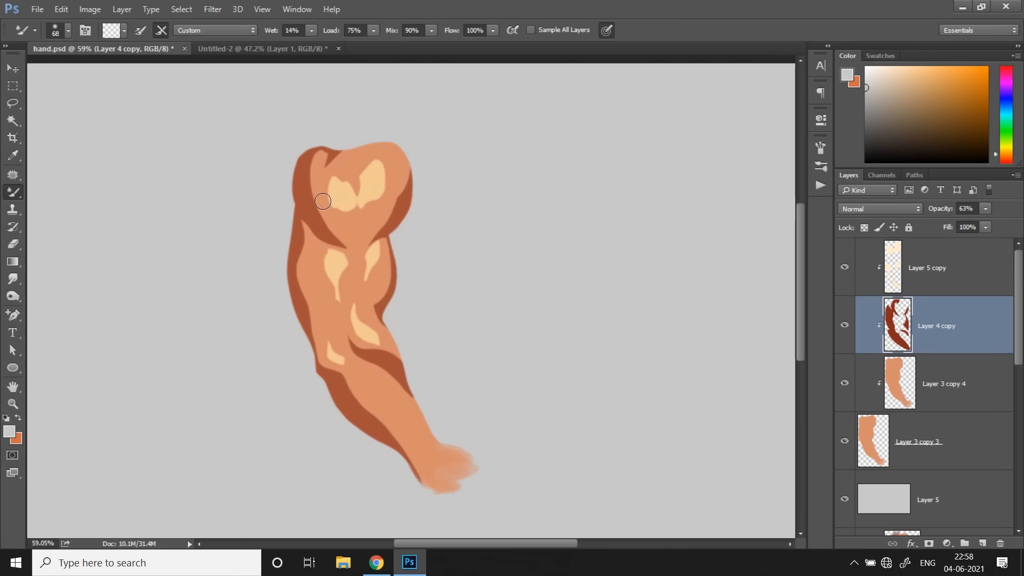
{"action": "left_click", "coordinate": [943, 383]}
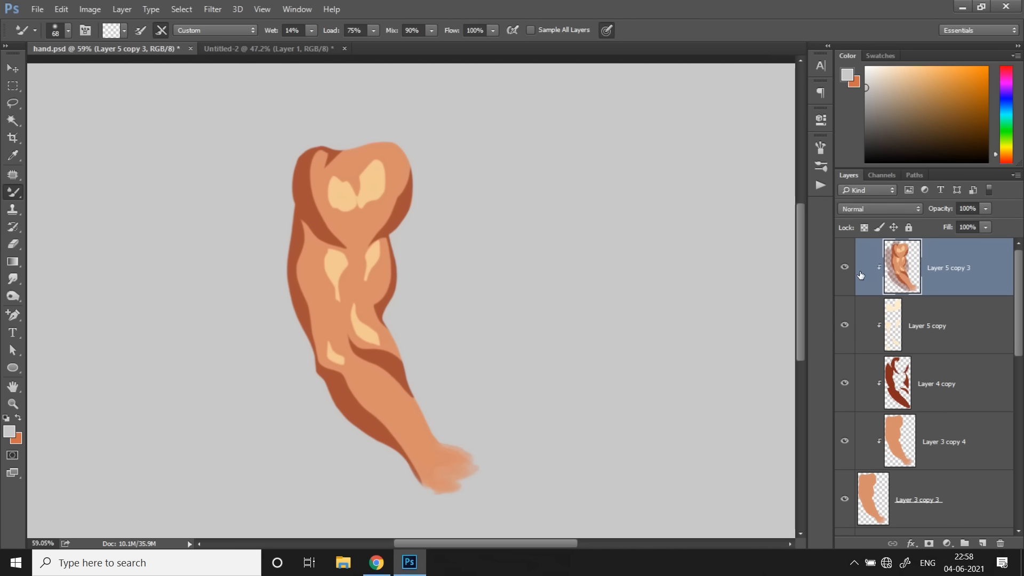
{"action": "mouse_move", "coordinate": [170, 175]}
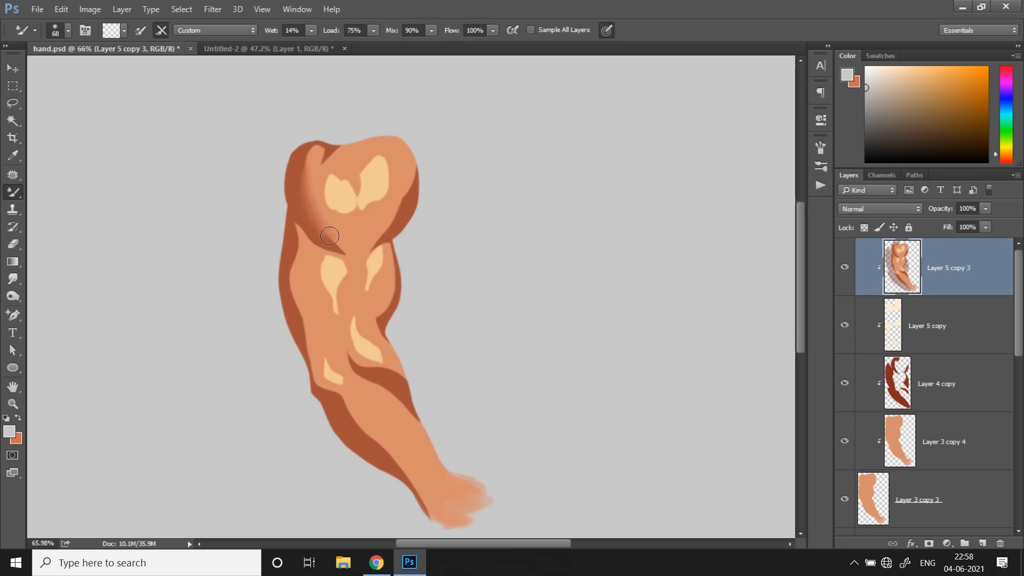
{"action": "mouse_move", "coordinate": [356, 252]}
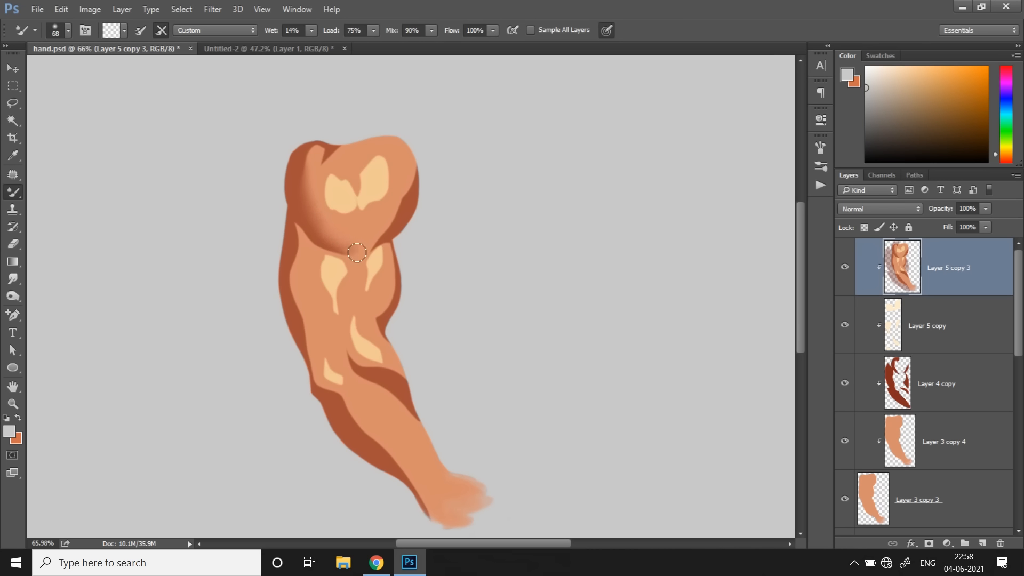
{"action": "mouse_move", "coordinate": [398, 225]}
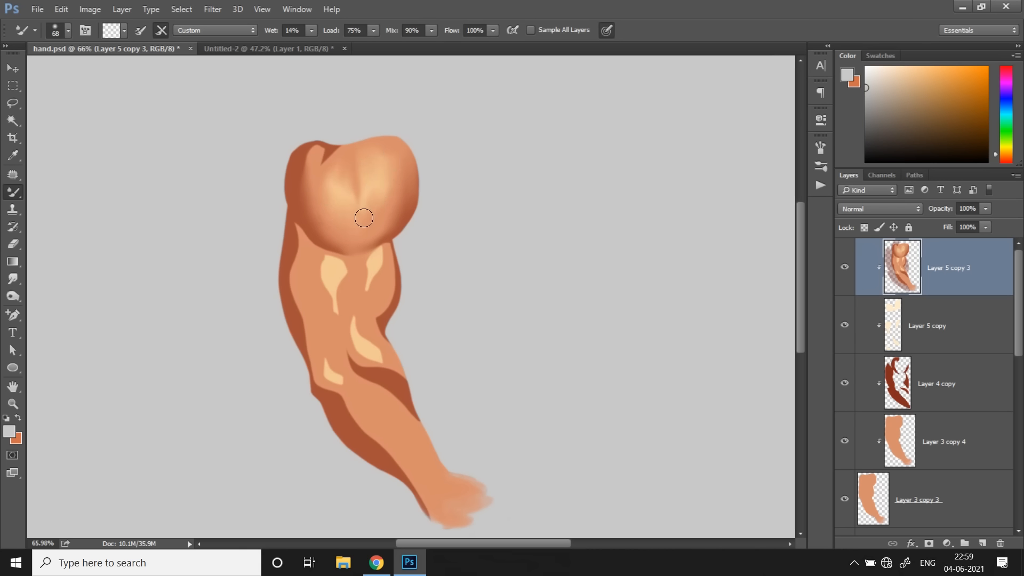
{"action": "mouse_move", "coordinate": [369, 186]}
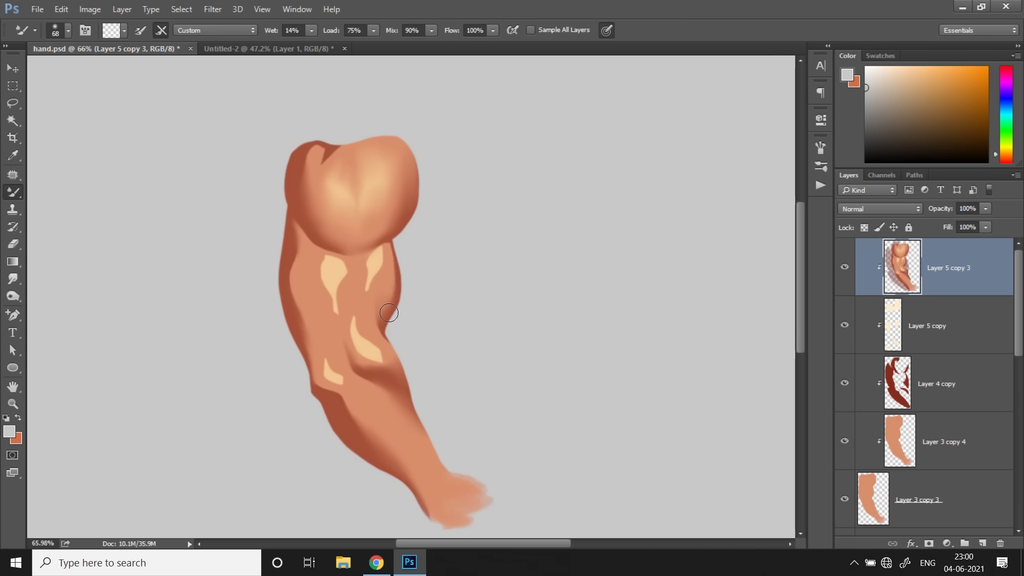
{"action": "mouse_move", "coordinate": [322, 289]}
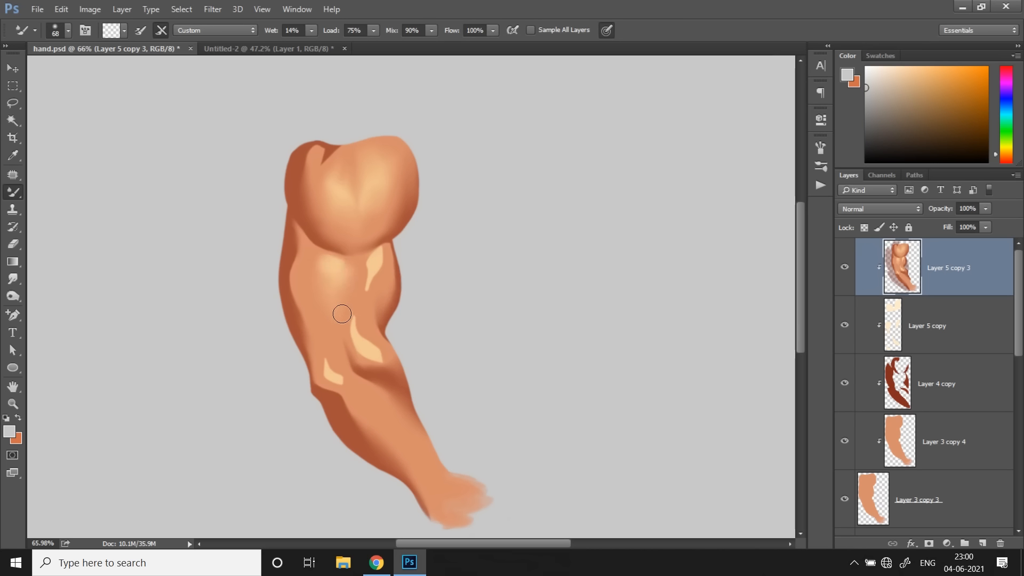
- Mixer-brush the bicep highlight into the surrounding skin for smooth shading
{"action": "left_click", "coordinate": [343, 254]}
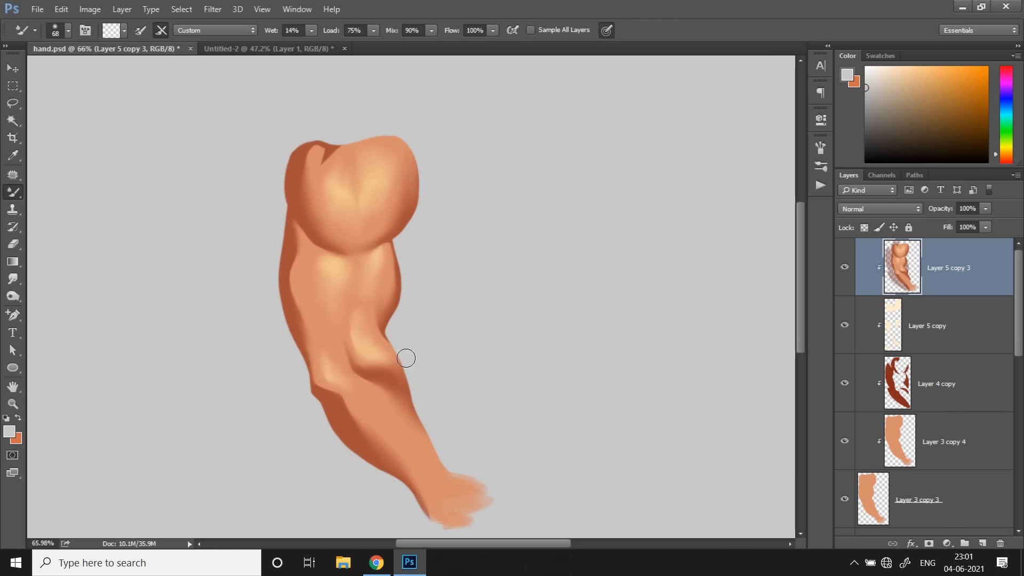
{"action": "mouse_move", "coordinate": [360, 323]}
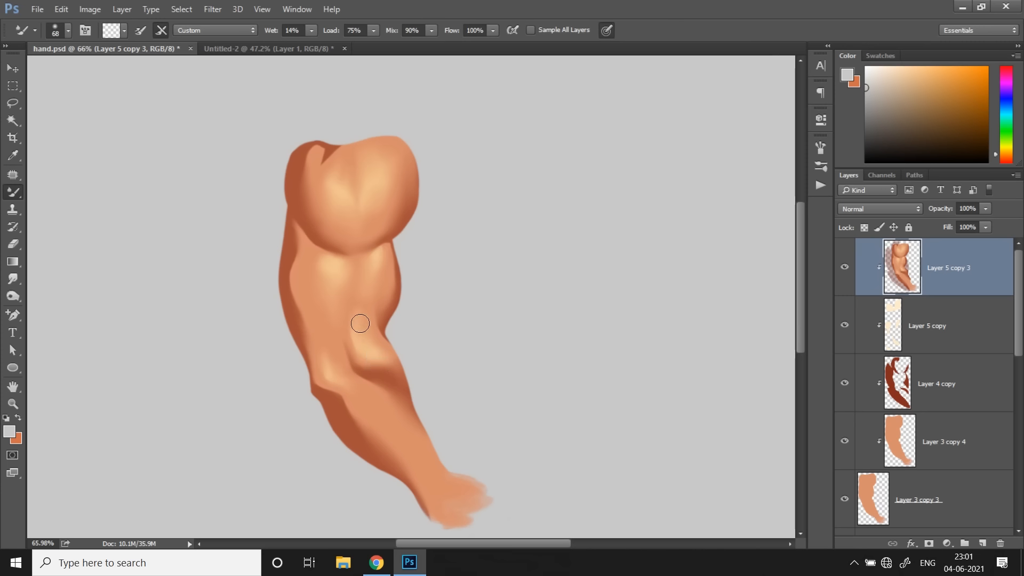
{"action": "mouse_move", "coordinate": [371, 296]}
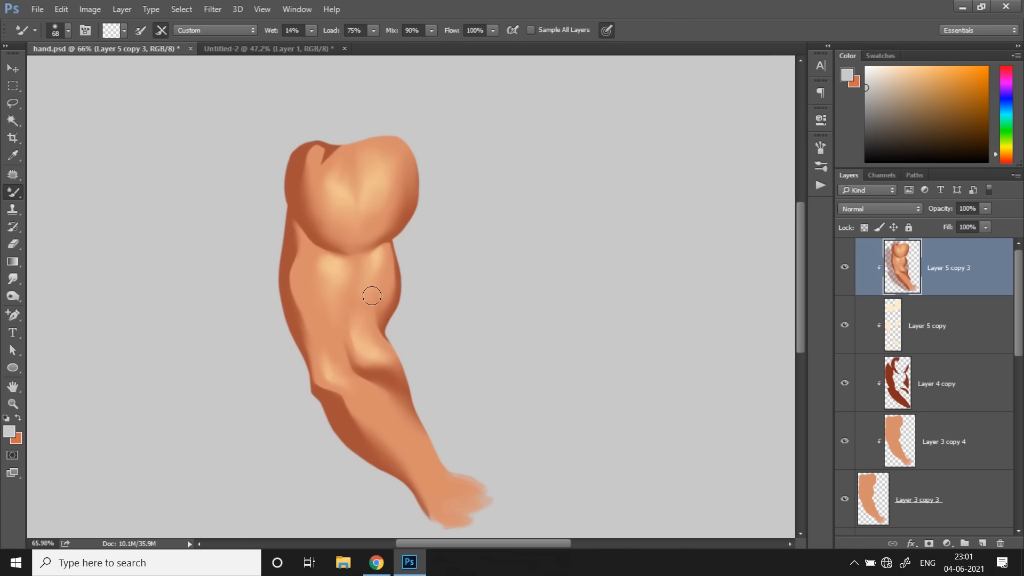
- On new Layer 6, paint pale cream high-opacity highlights on the shoulder and bicep
{"action": "left_click", "coordinate": [967, 543]}
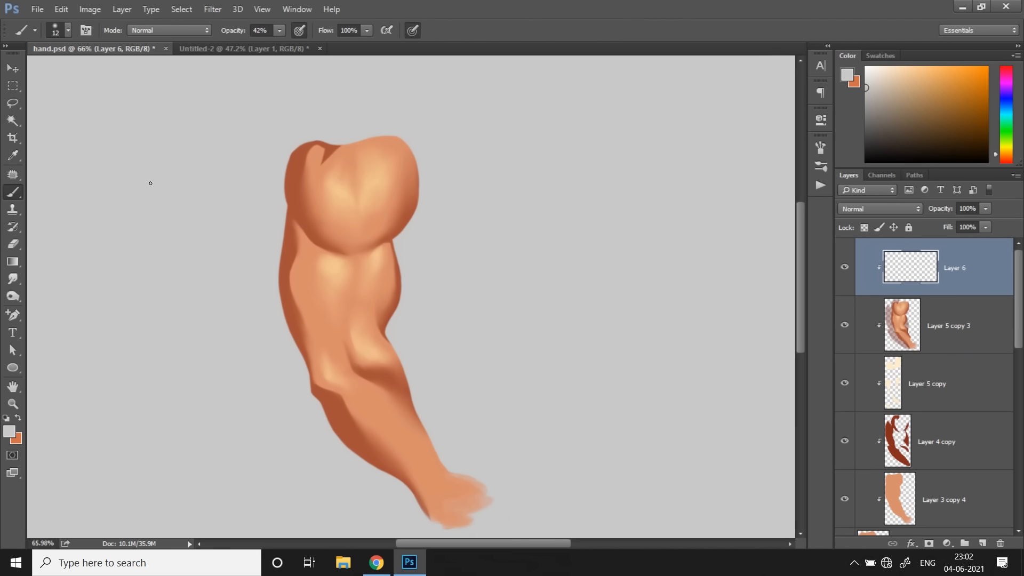
{"action": "key", "text": "alt"}
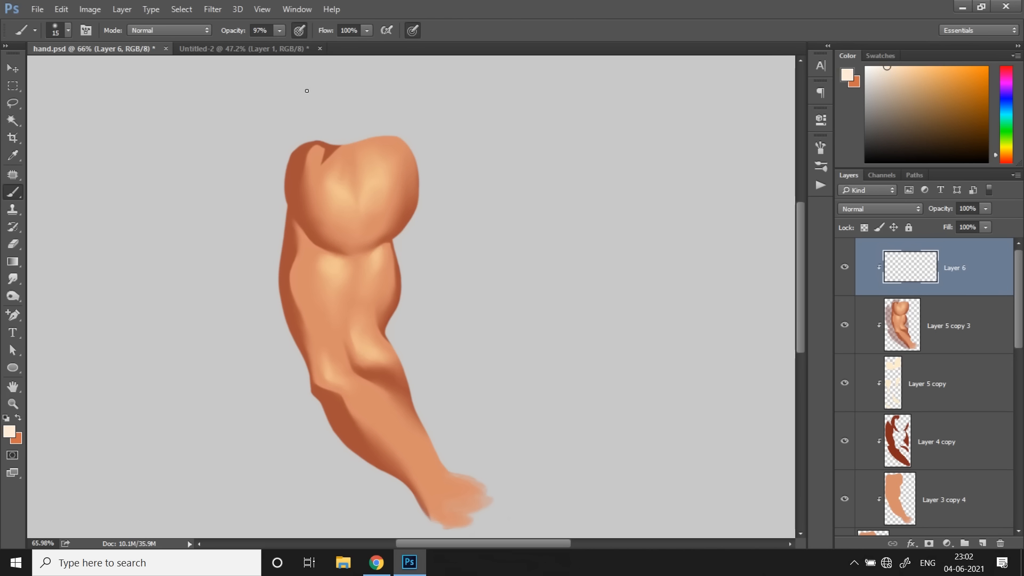
{"action": "left_click", "coordinate": [339, 196]}
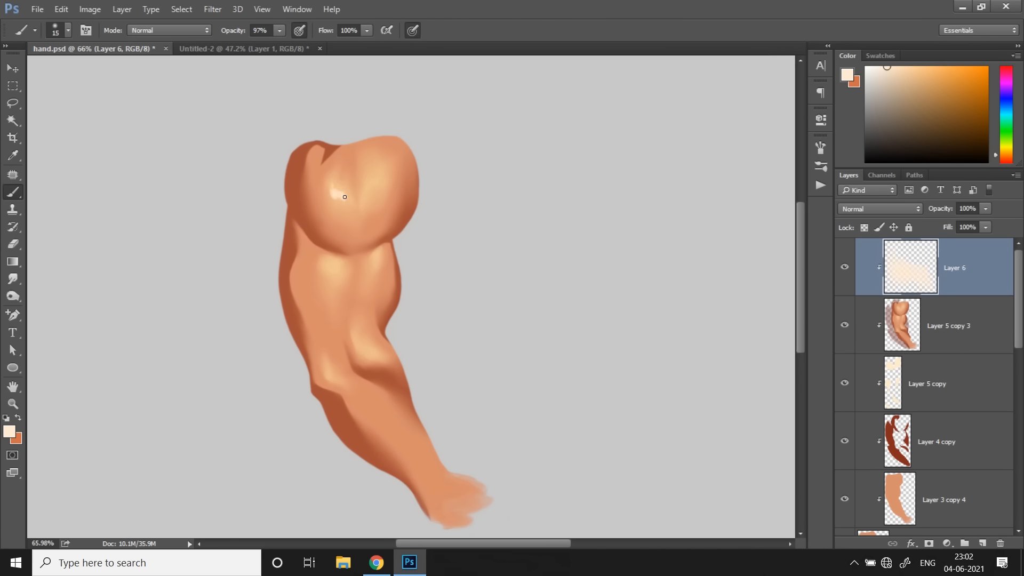
{"action": "left_click_drag", "start_coordinate": [344, 197], "coordinate": [381, 180]}
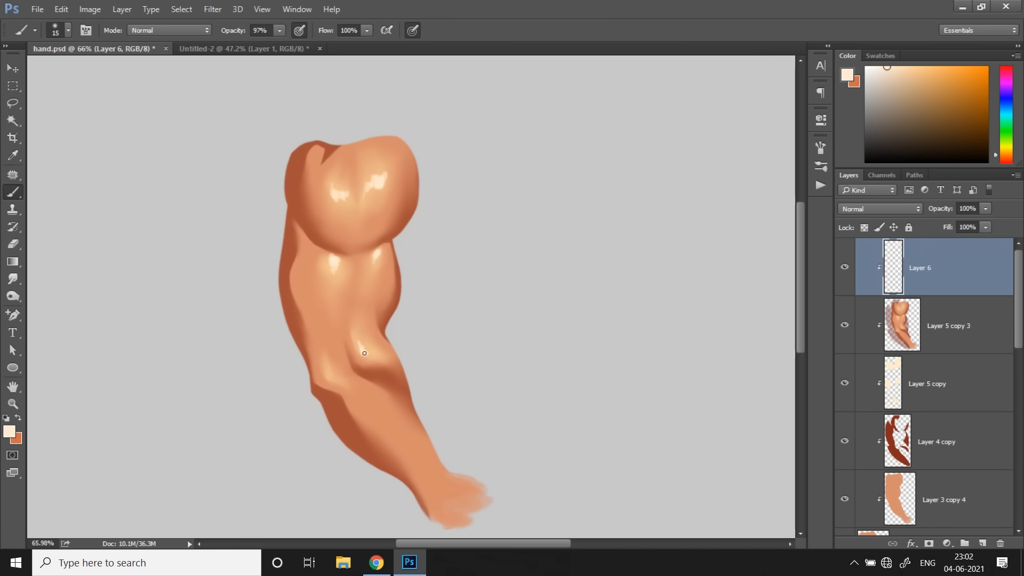
- Smudge the highlight strokes with a resized brush so they soften into the skin
{"action": "key", "text": "alt"}
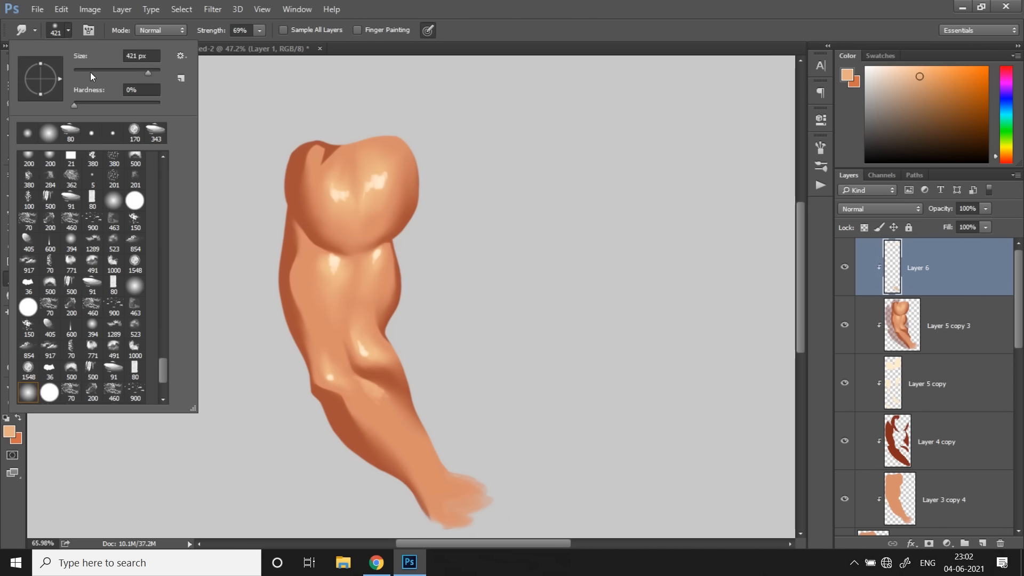
{"action": "left_click", "coordinate": [92, 48]}
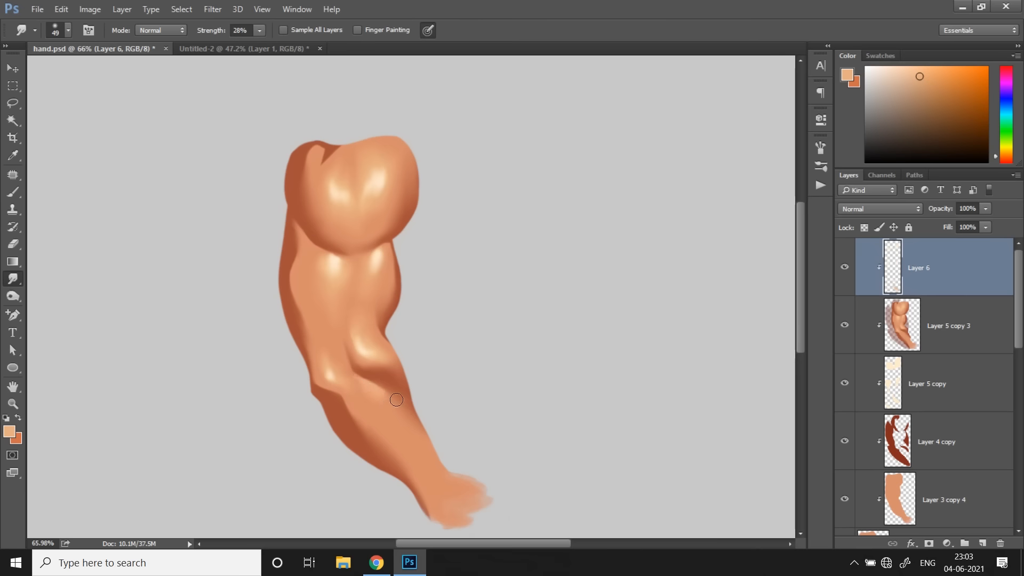
{"action": "left_click", "coordinate": [12, 243]}
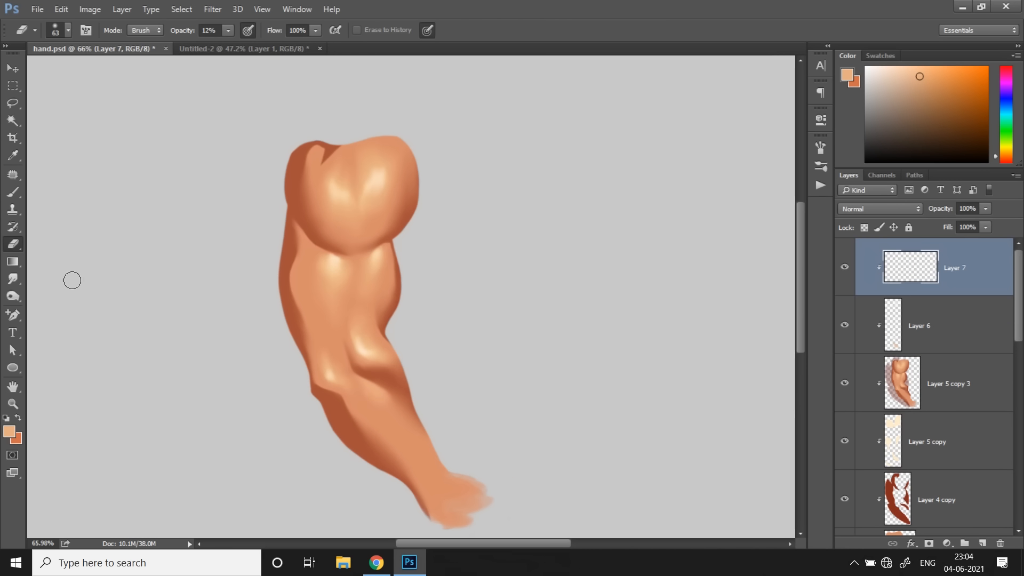
- With a soft brush, sample reddish tones and paint variation along the arm edge and bicep
{"action": "left_click", "coordinate": [67, 30]}
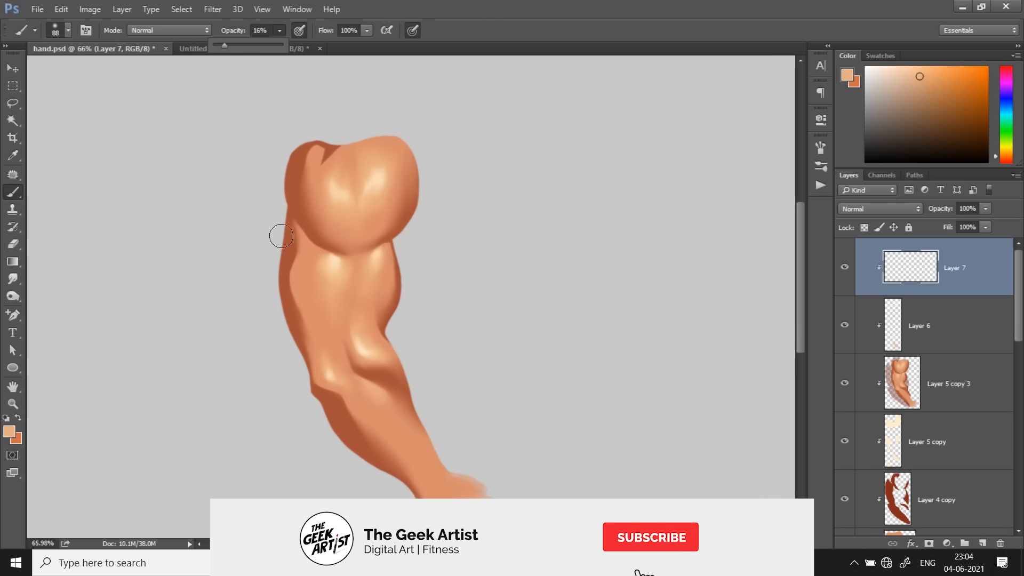
{"action": "left_click", "coordinate": [290, 312]}
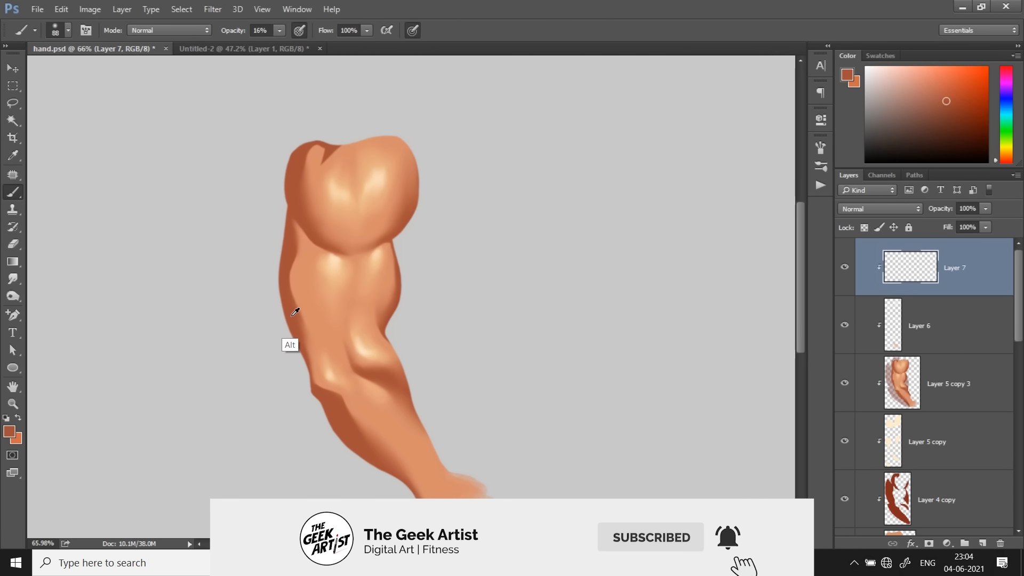
{"action": "left_click", "coordinate": [290, 261]}
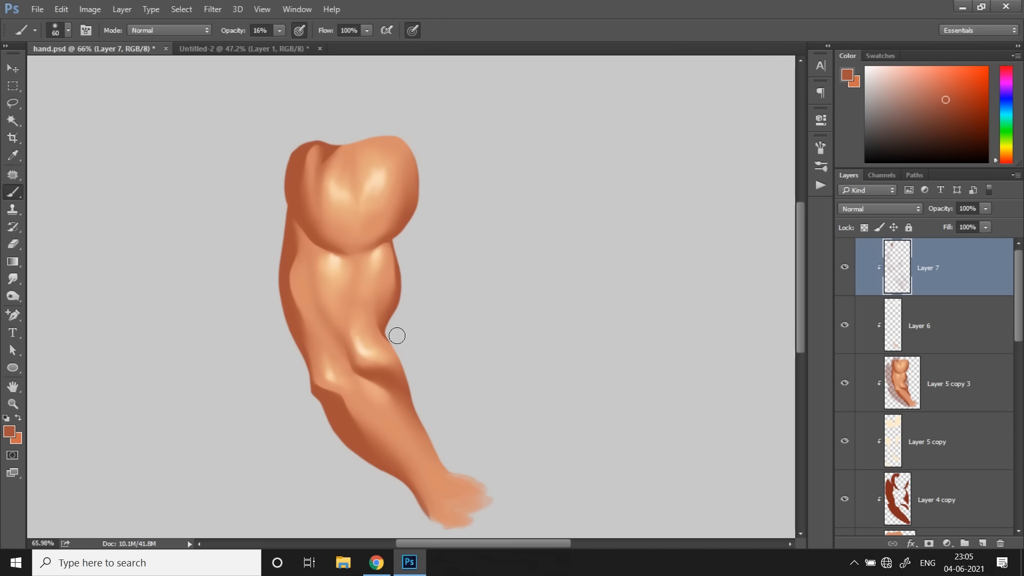
{"action": "left_click", "coordinate": [921, 77]}
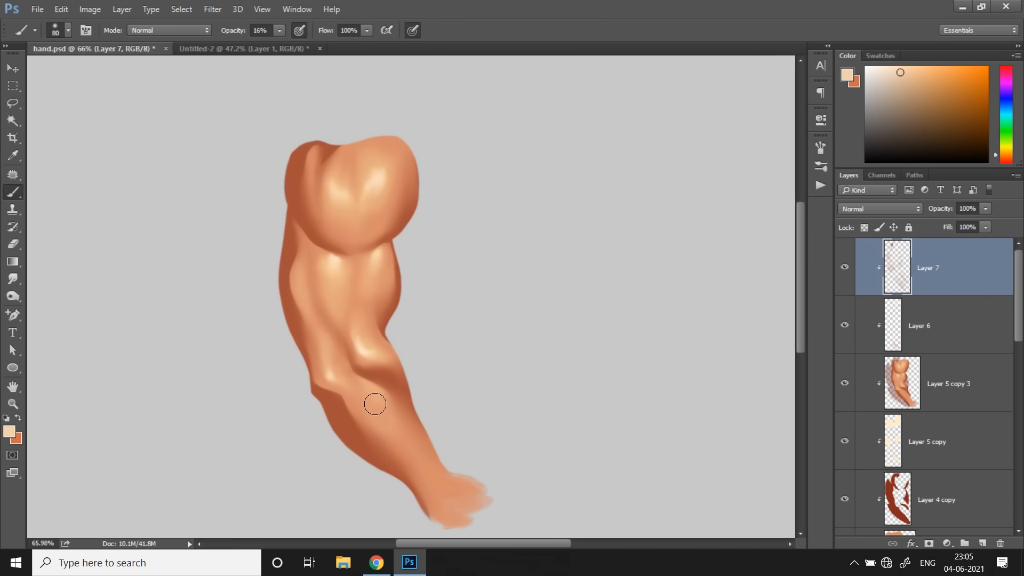
- Paint lighter warm tints over the shoulder, add reddish colour at its top, and create Layer 8
{"action": "left_click", "coordinate": [951, 104]}
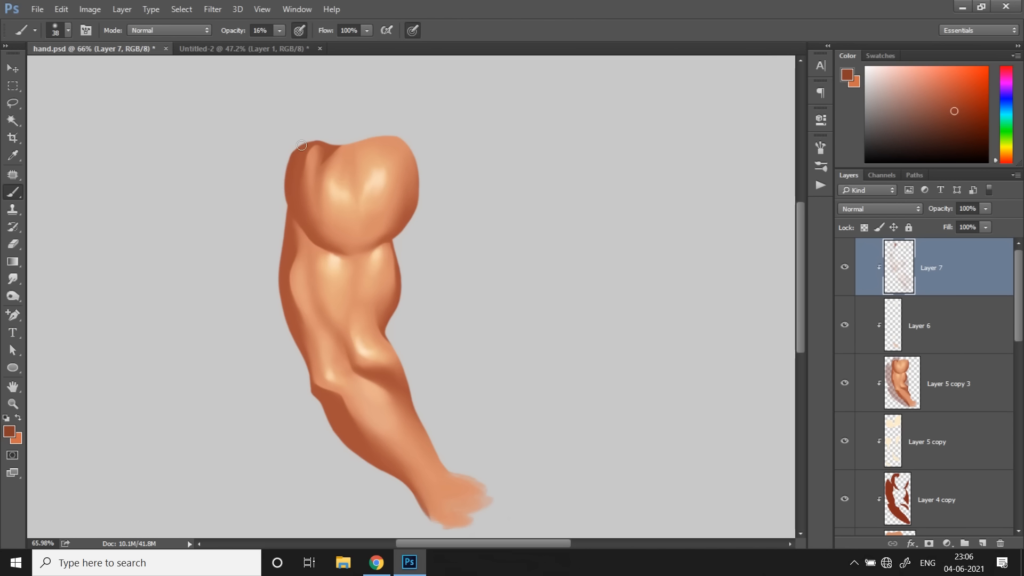
{"action": "left_click_drag", "start_coordinate": [301, 145], "coordinate": [307, 230]}
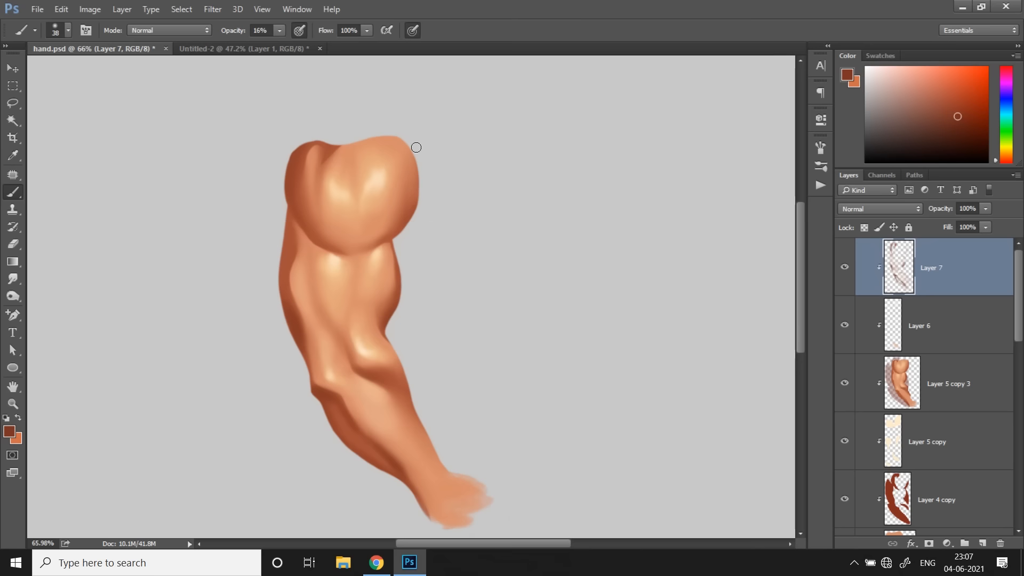
{"action": "left_click", "coordinate": [920, 77]}
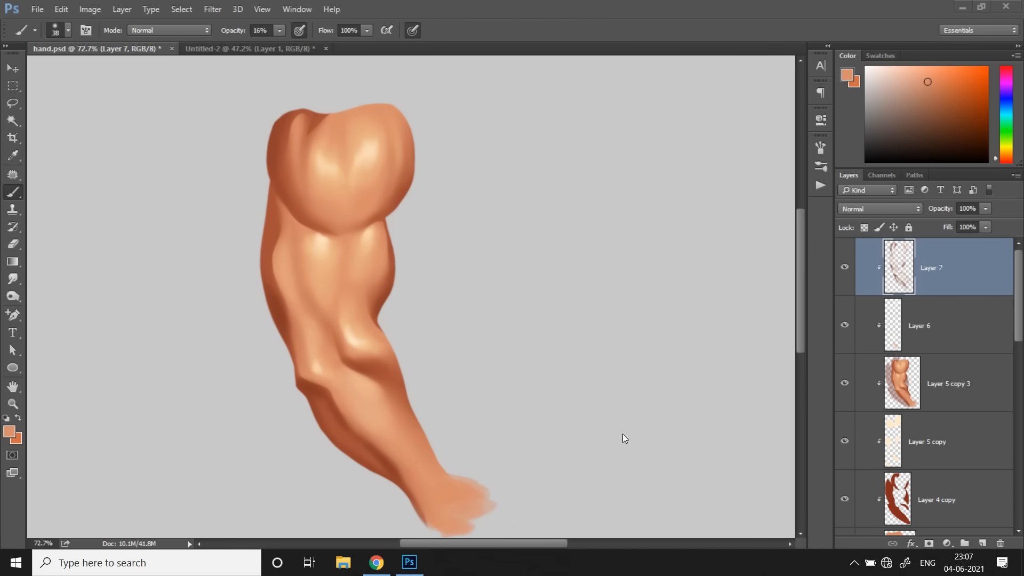
{"action": "left_click", "coordinate": [983, 543]}
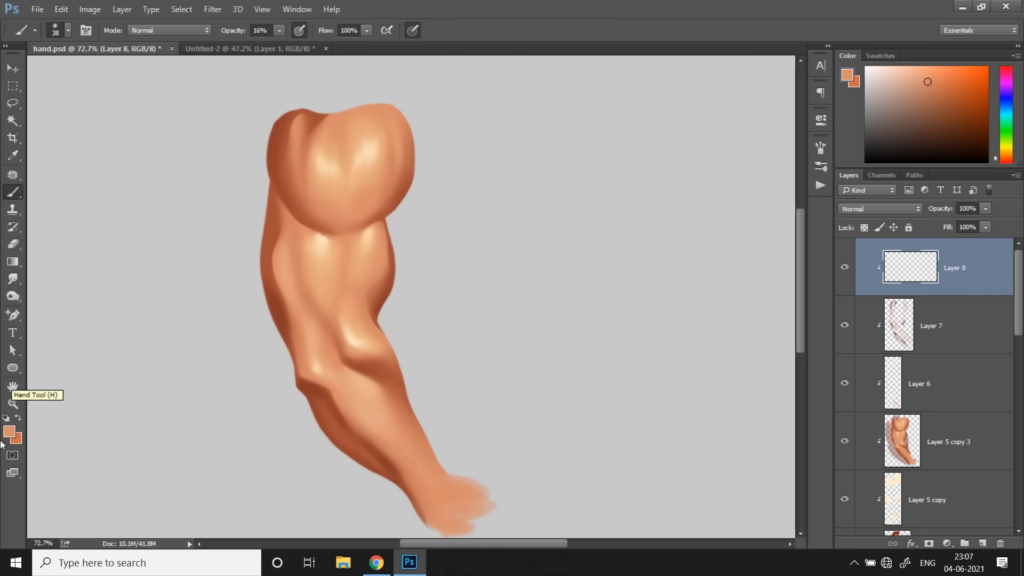
{"action": "mouse_move", "coordinate": [12, 387]}
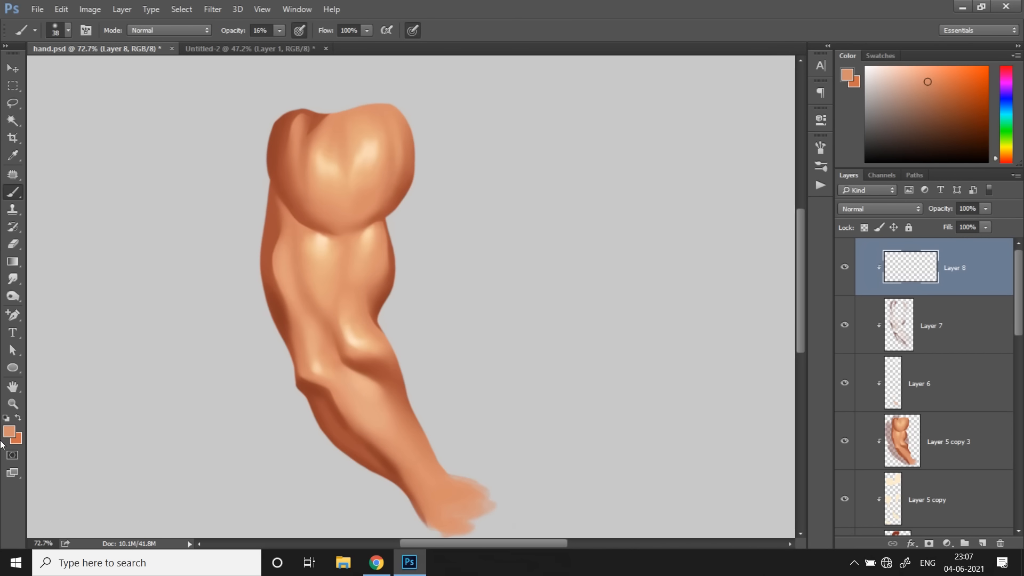
- Draw thin vein lines across the shoulder with a small brush
{"action": "right_click", "coordinate": [12, 192]}
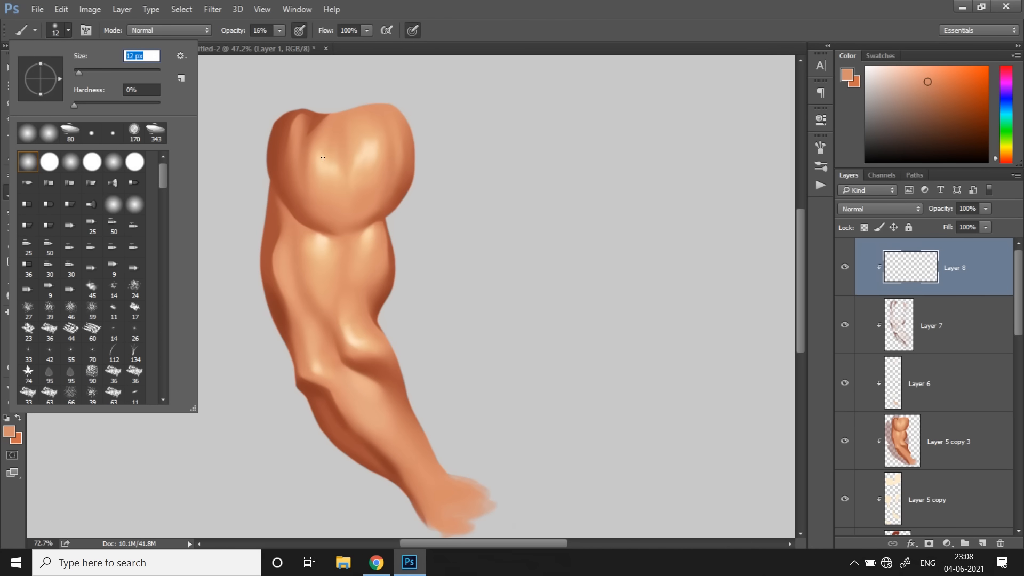
{"action": "left_click", "coordinate": [98, 48]}
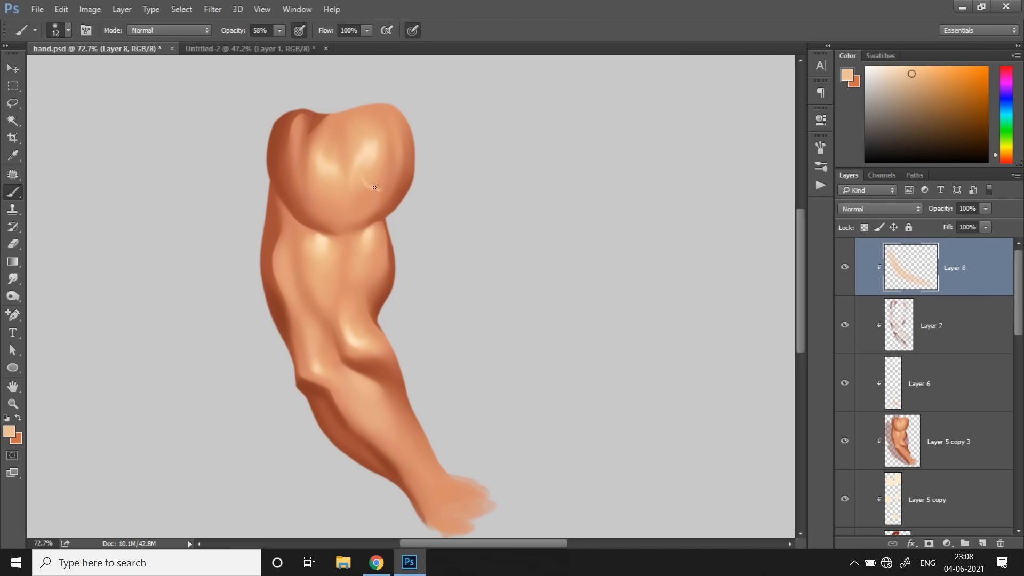
{"action": "left_click_drag", "start_coordinate": [376, 185], "coordinate": [389, 209]}
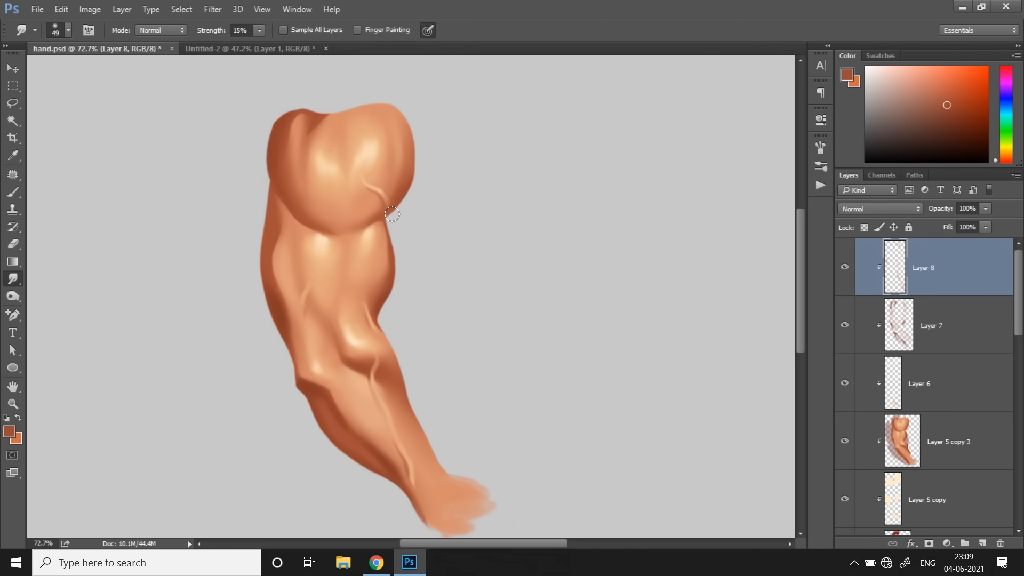
- Smudge the veins into the skin and select Layer 5 copy 3 to compare the arms
{"action": "left_click", "coordinate": [11, 244]}
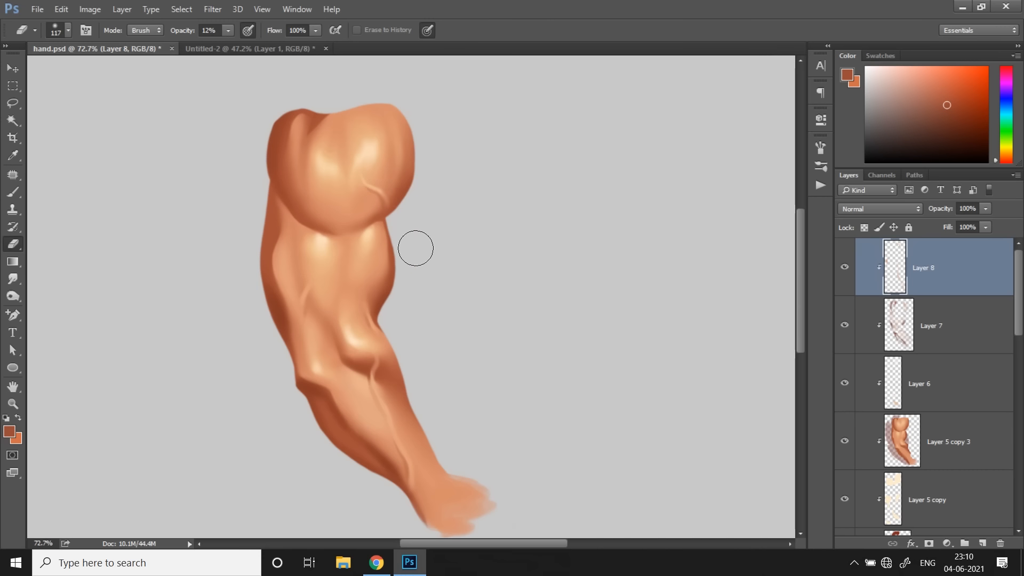
{"action": "mouse_move", "coordinate": [723, 545]}
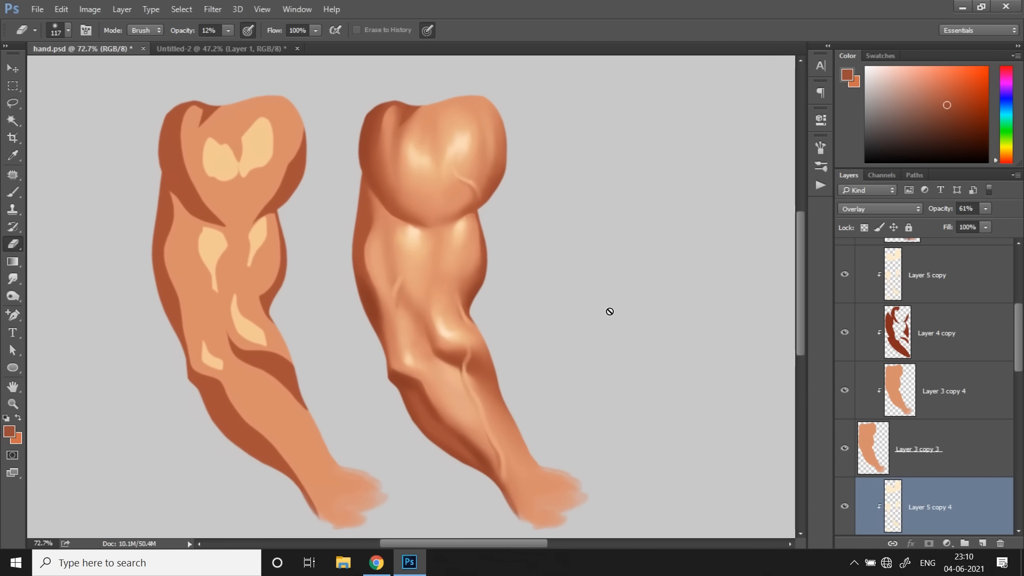
{"action": "scroll", "scroll_direction": "up", "scroll_amount": 3}
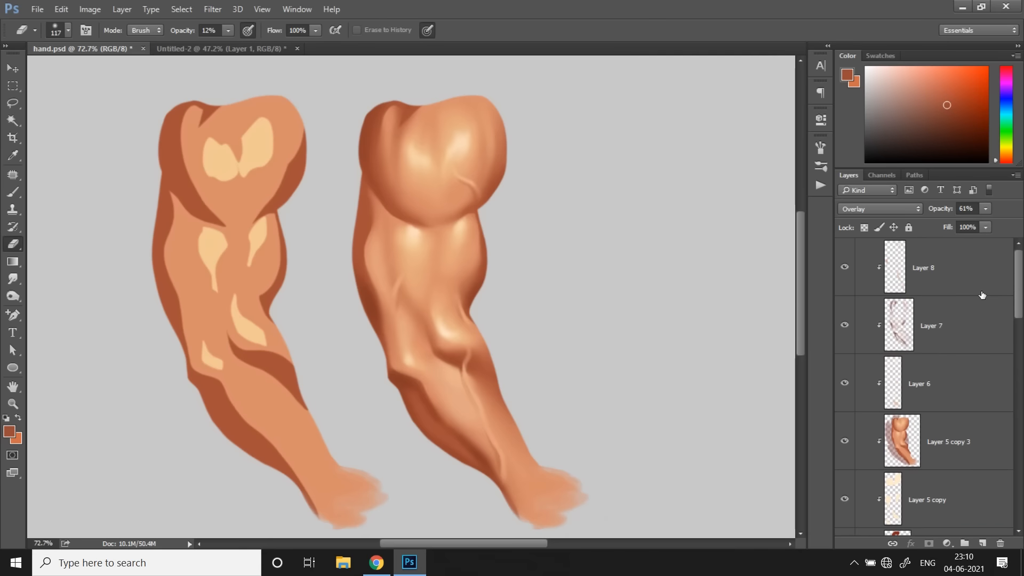
{"action": "left_click", "coordinate": [947, 442]}
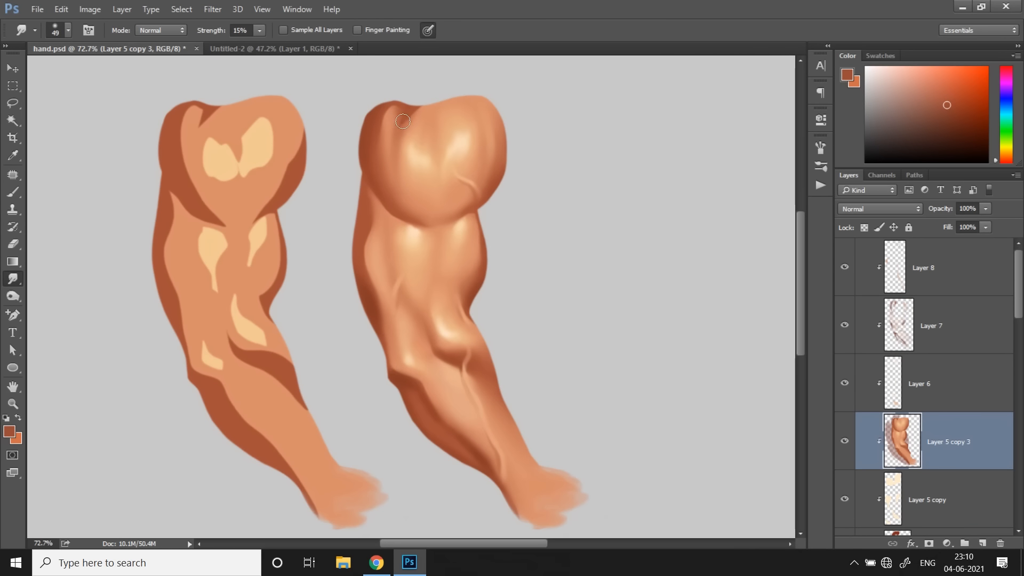